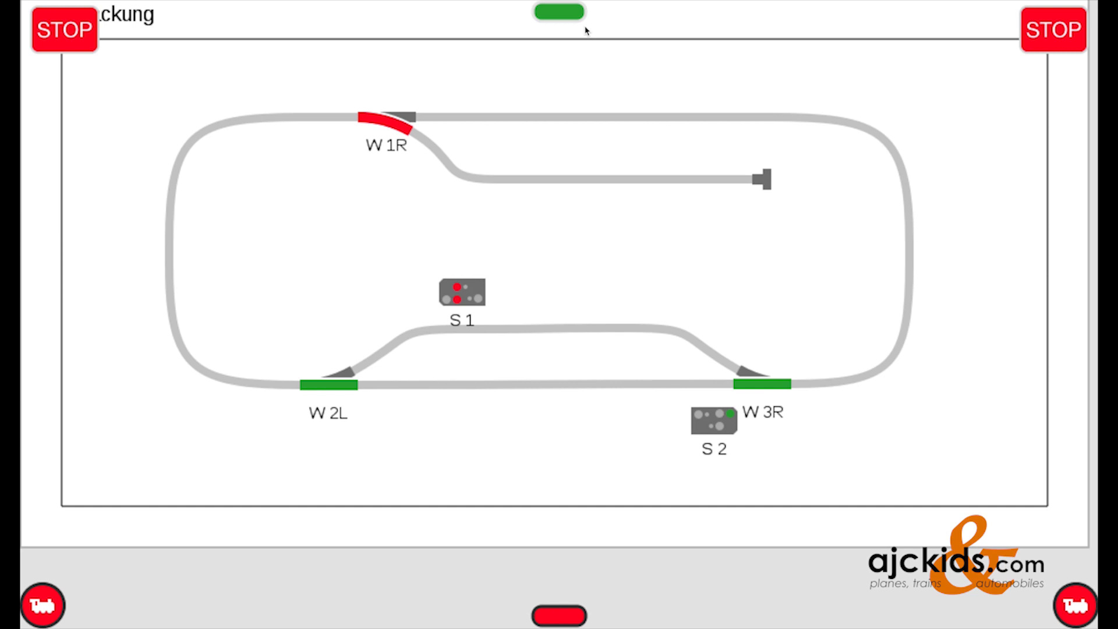
mouse_move(566, 20)
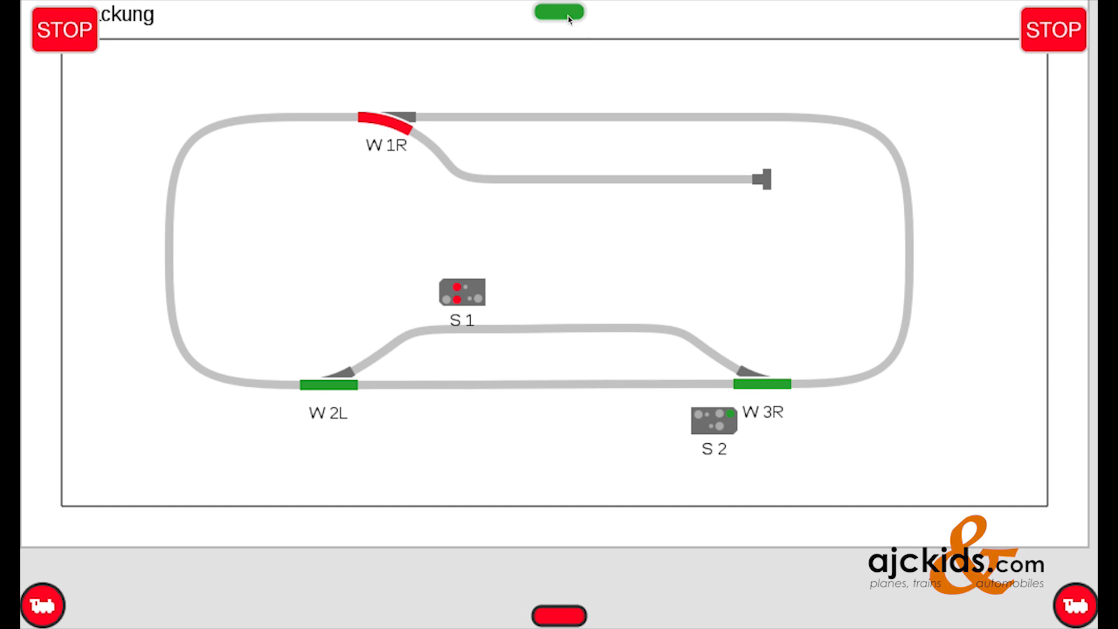
Step: Bring up the station's main functions to show GFP3-1 module info in System/Settings
click(559, 13)
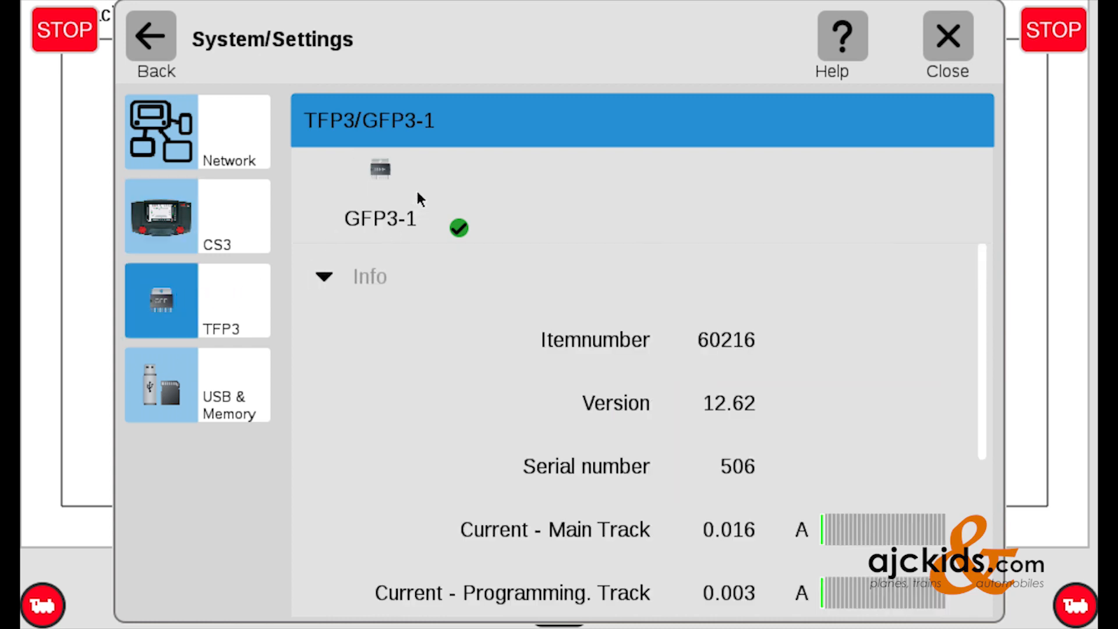
mouse_move(484, 206)
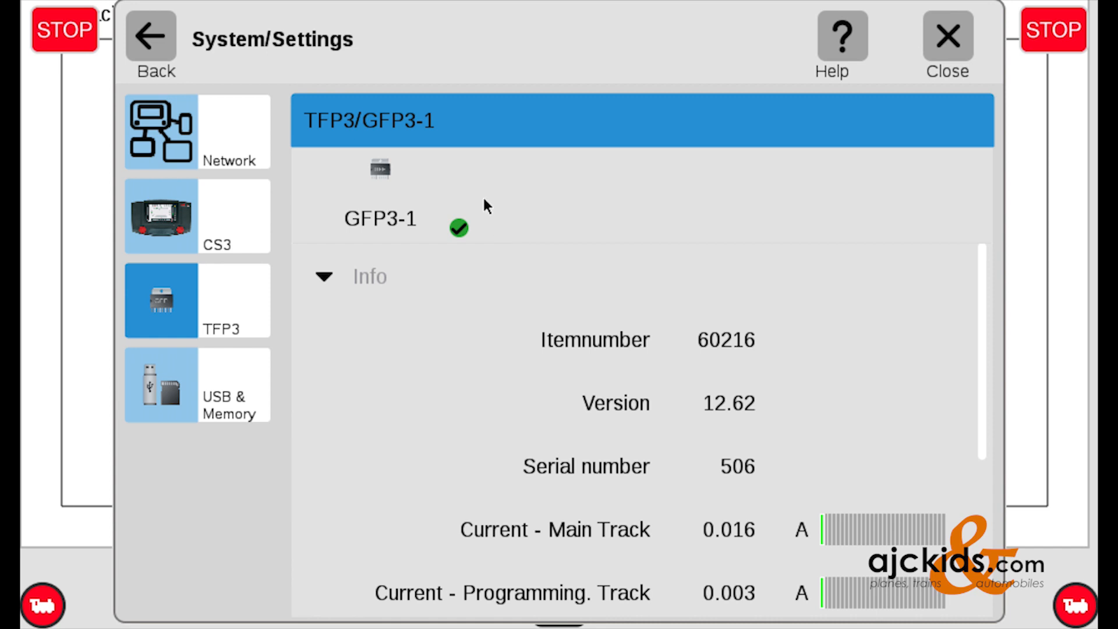
mouse_move(983, 299)
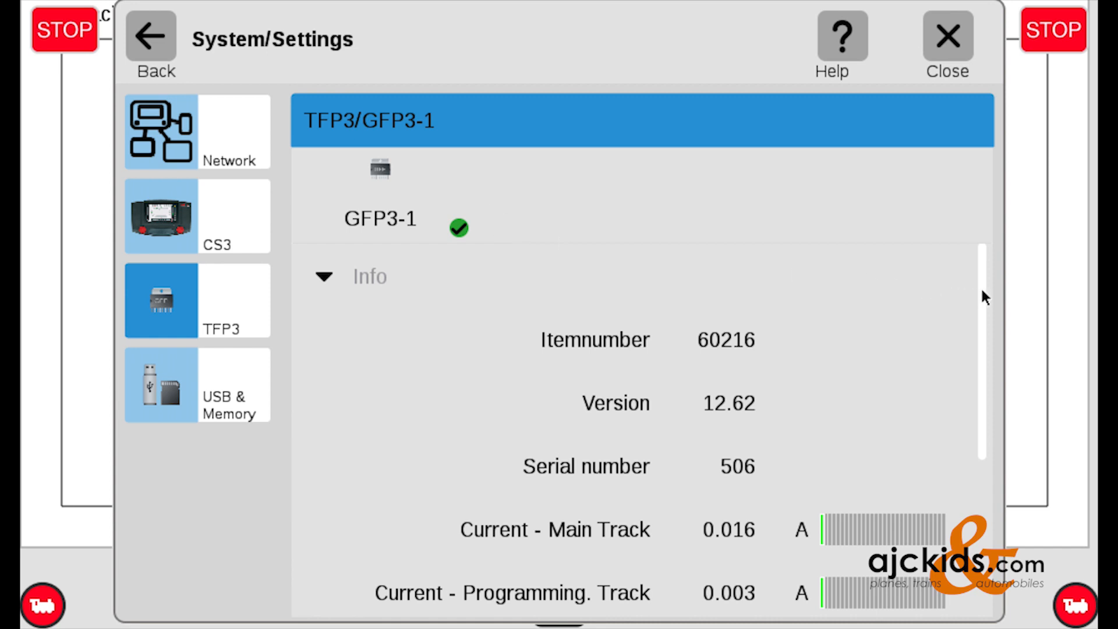
mouse_move(977, 381)
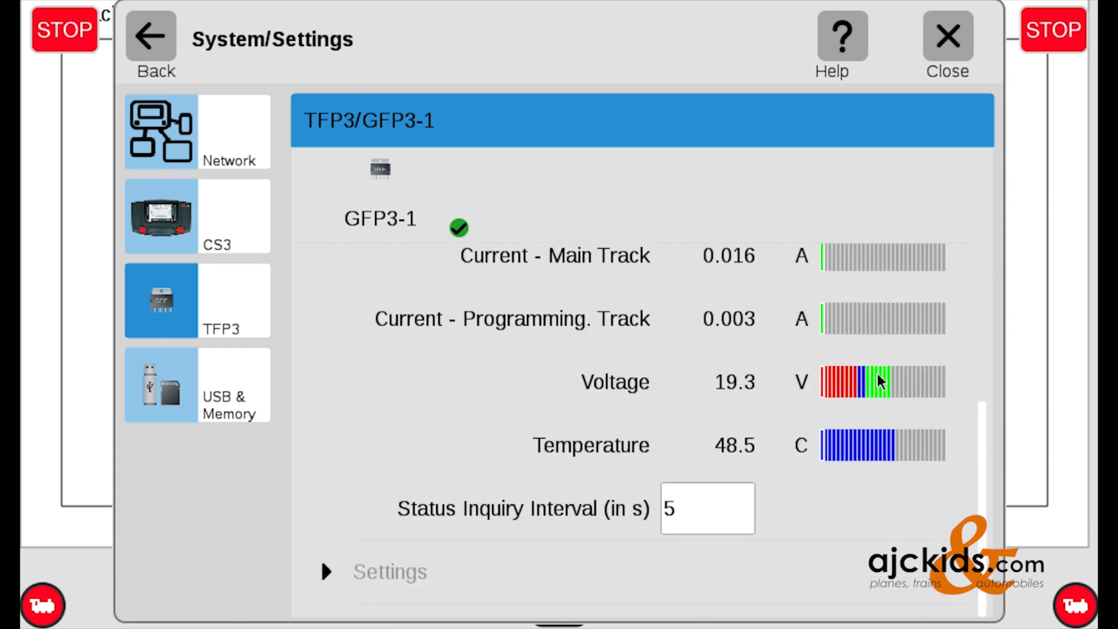
mouse_move(326, 577)
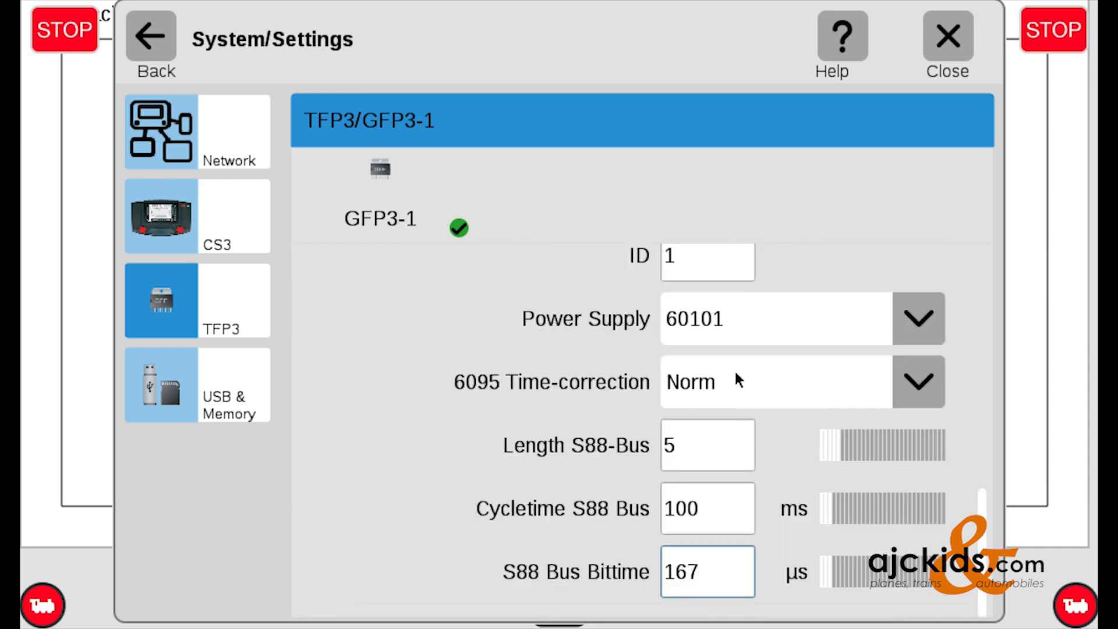
mouse_move(654, 467)
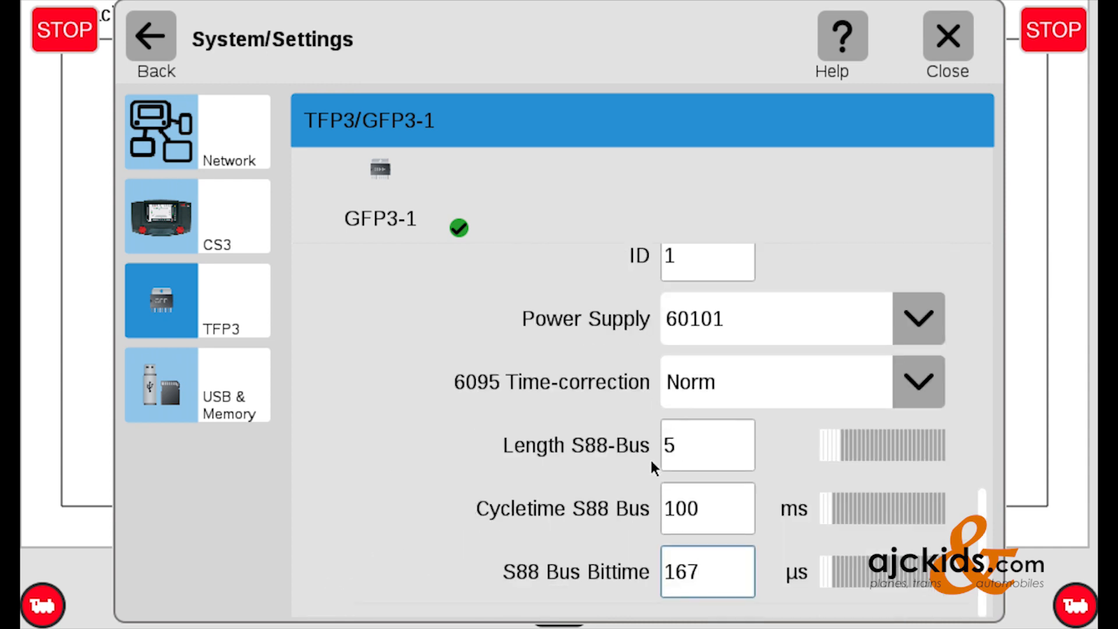
Step: Re-enter 5 as the GFP3-1 S88 bus length, confirm it, and close settings
click(706, 444)
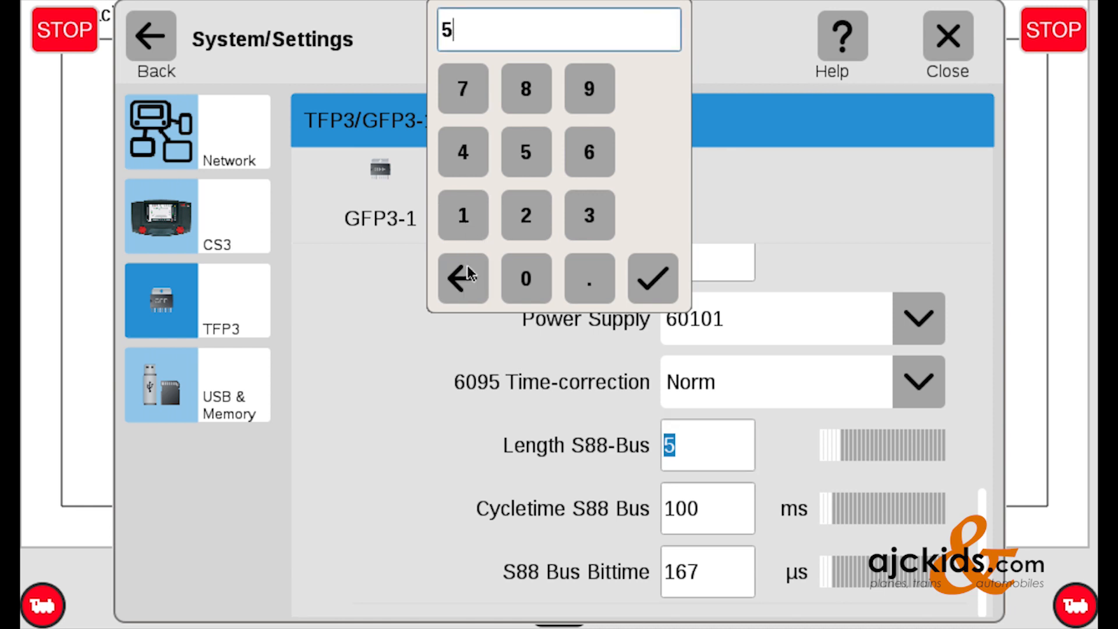
click(525, 215)
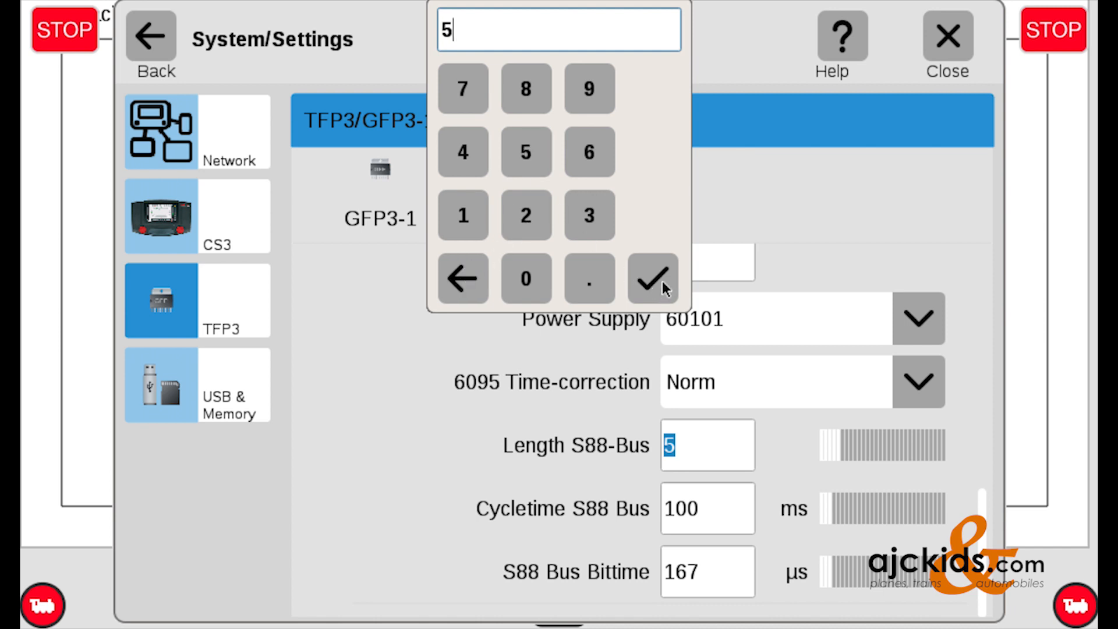
click(650, 278)
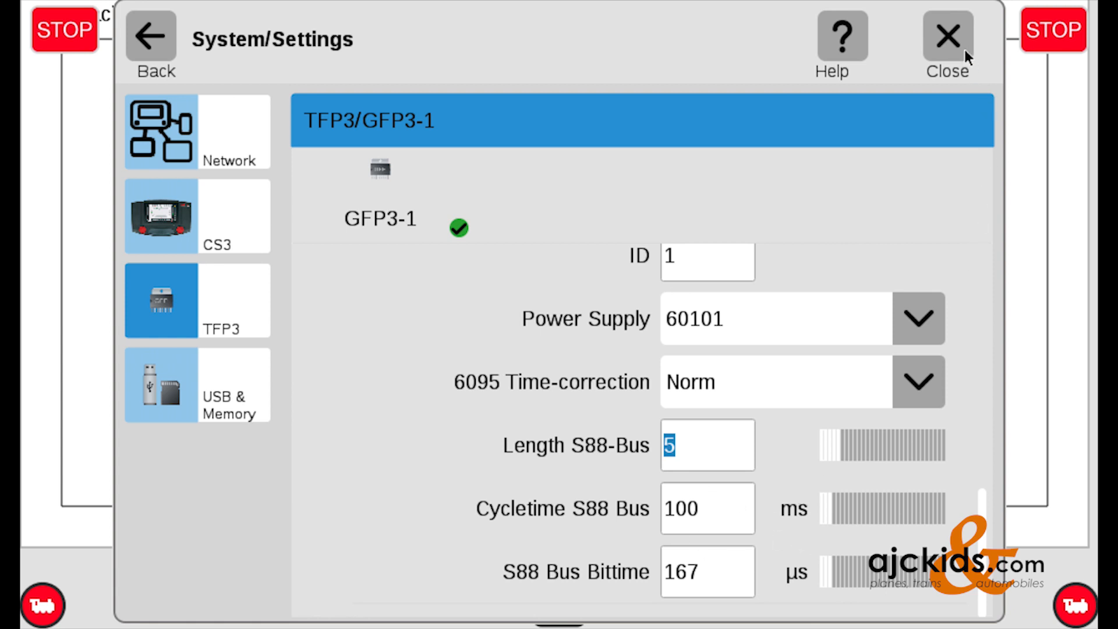
click(946, 35)
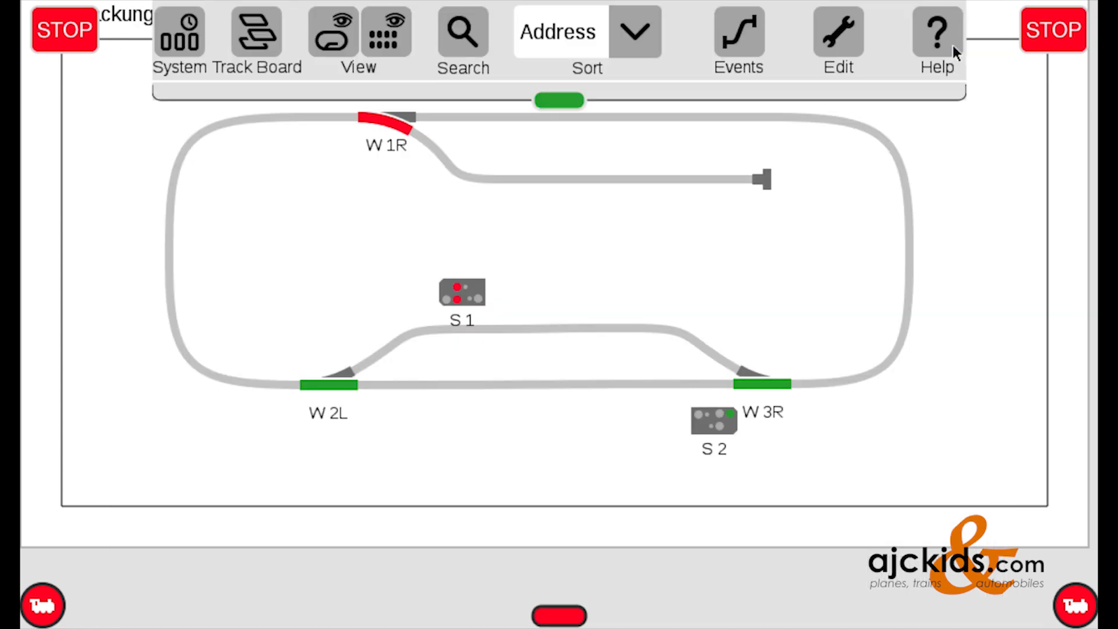
mouse_move(837, 32)
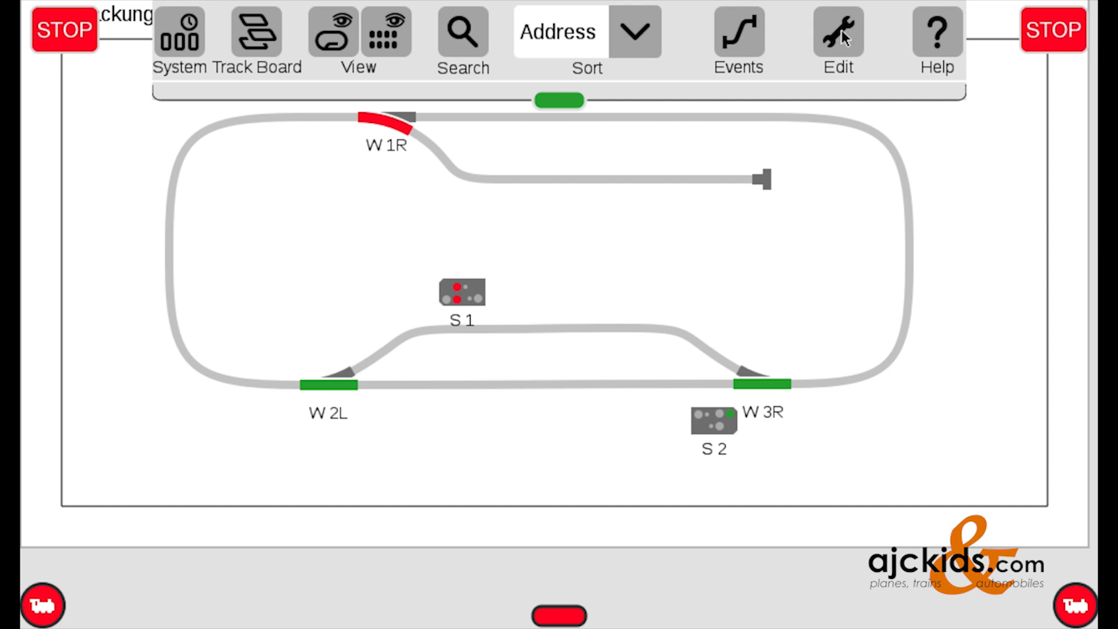
Step: Choose Edit Article List from the Edit menu
click(837, 31)
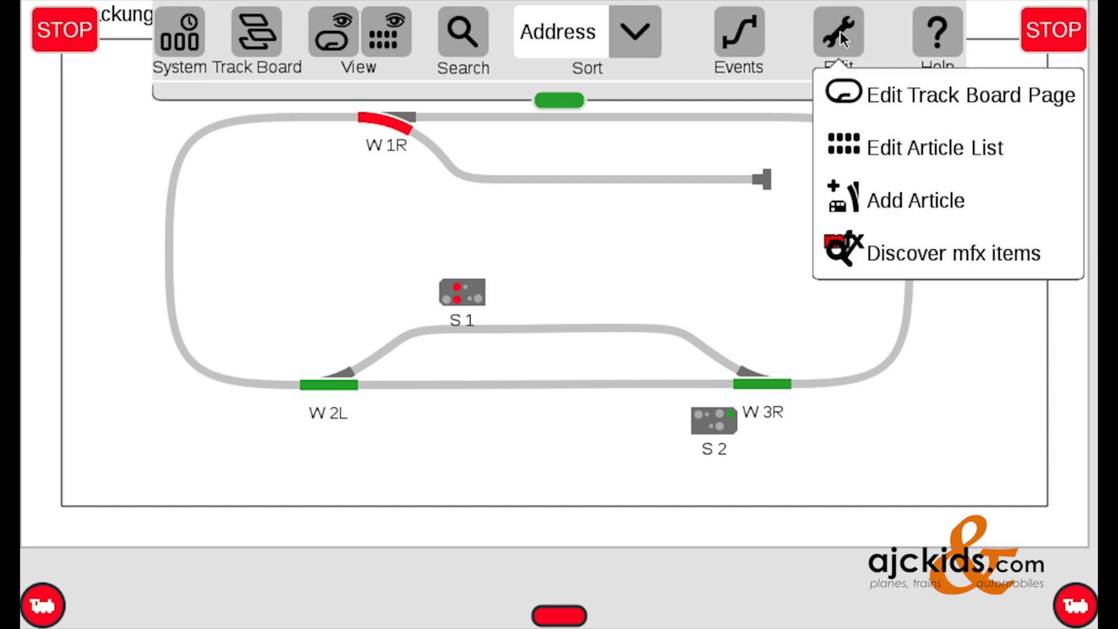
mouse_move(970, 163)
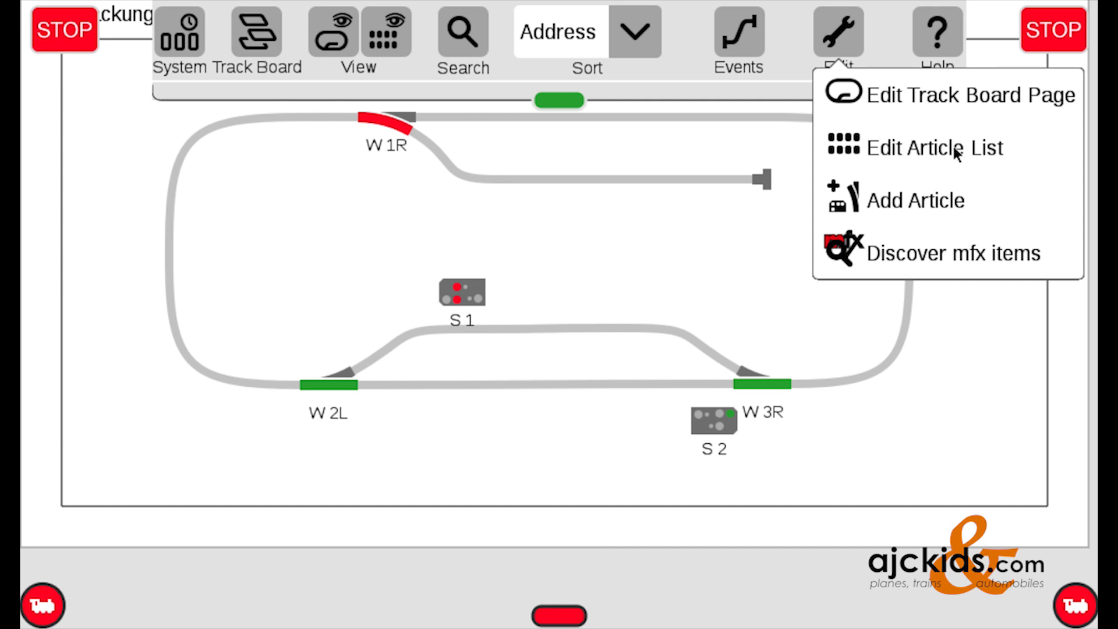
click(931, 147)
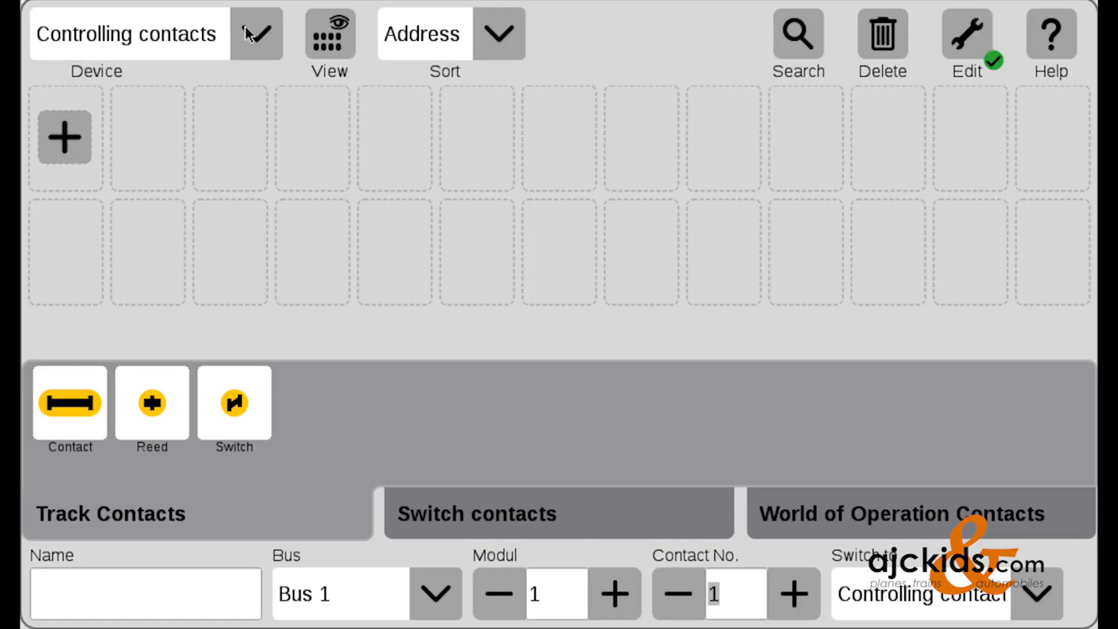
Step: Select device GFP3-1 and add a new track contact
click(256, 33)
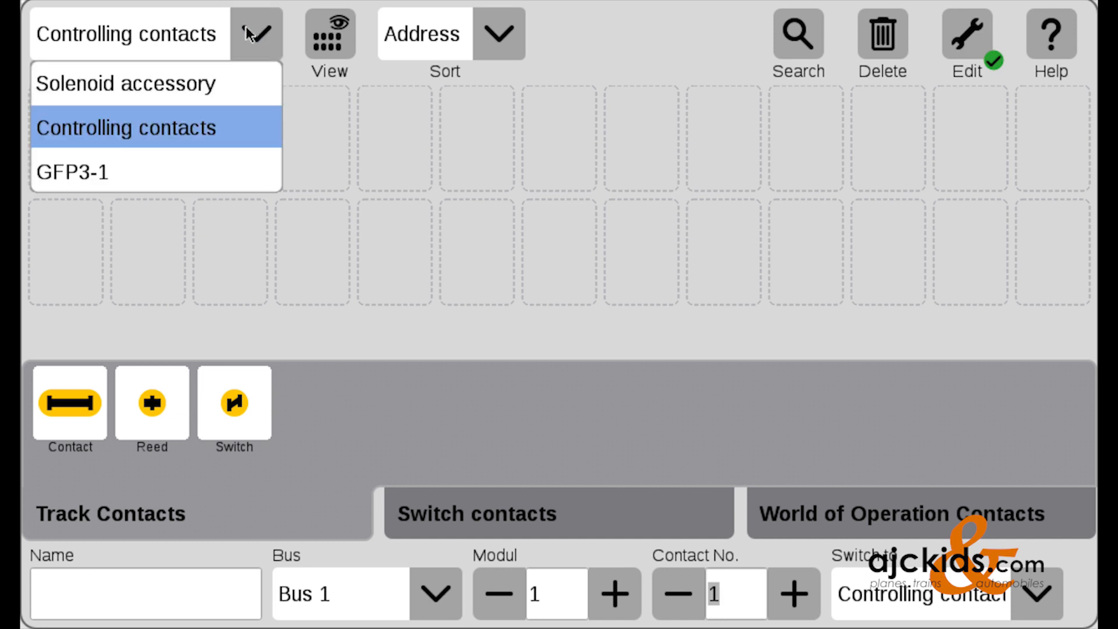
mouse_move(96, 175)
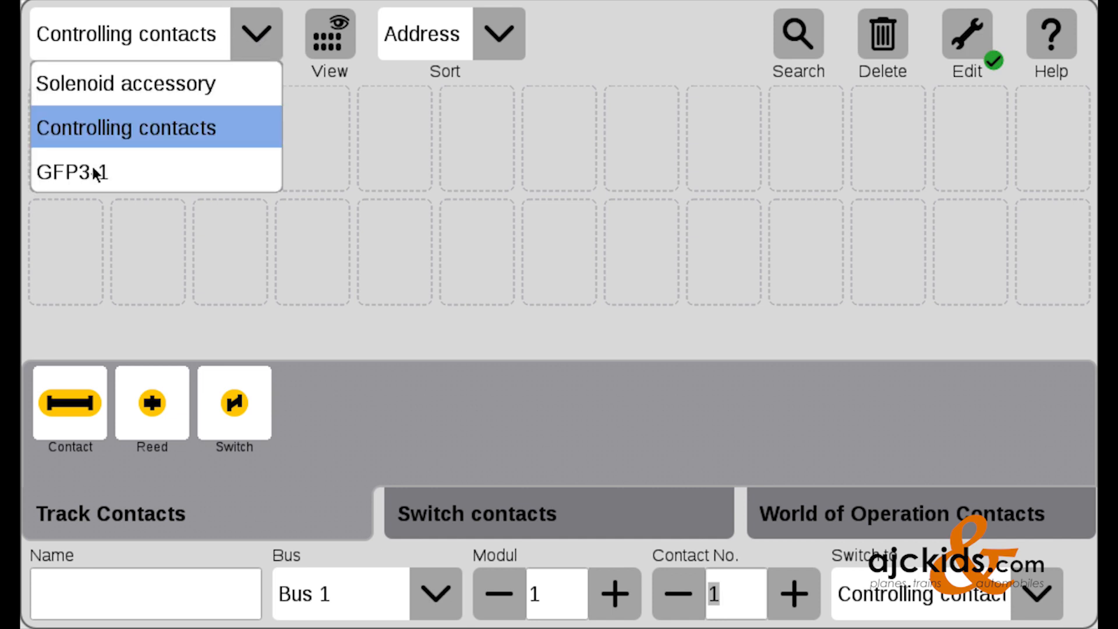
click(72, 171)
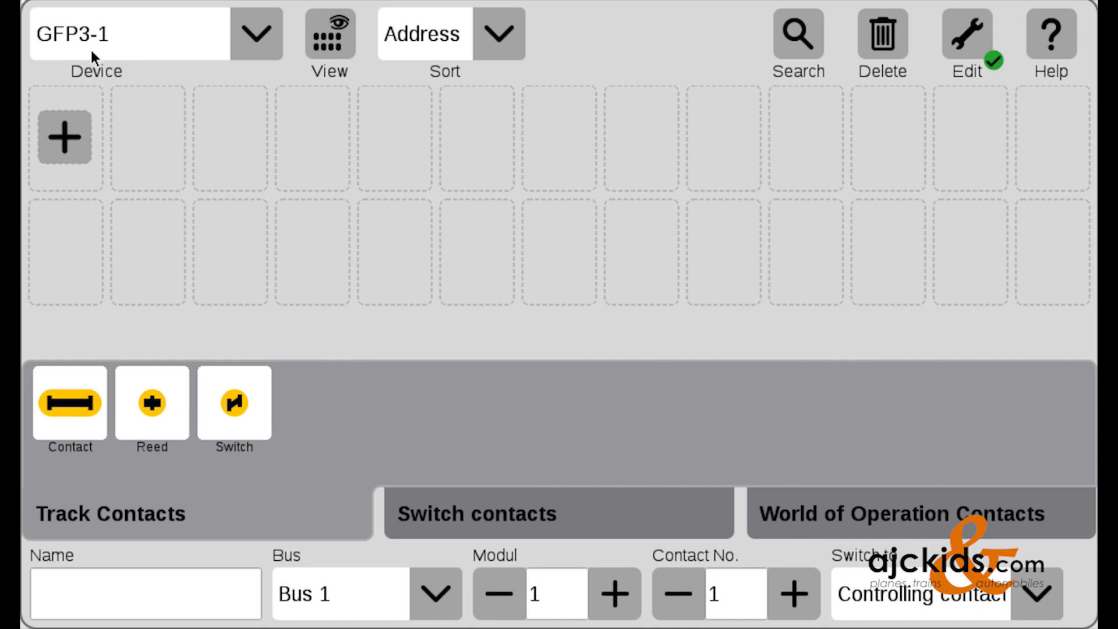
mouse_move(213, 184)
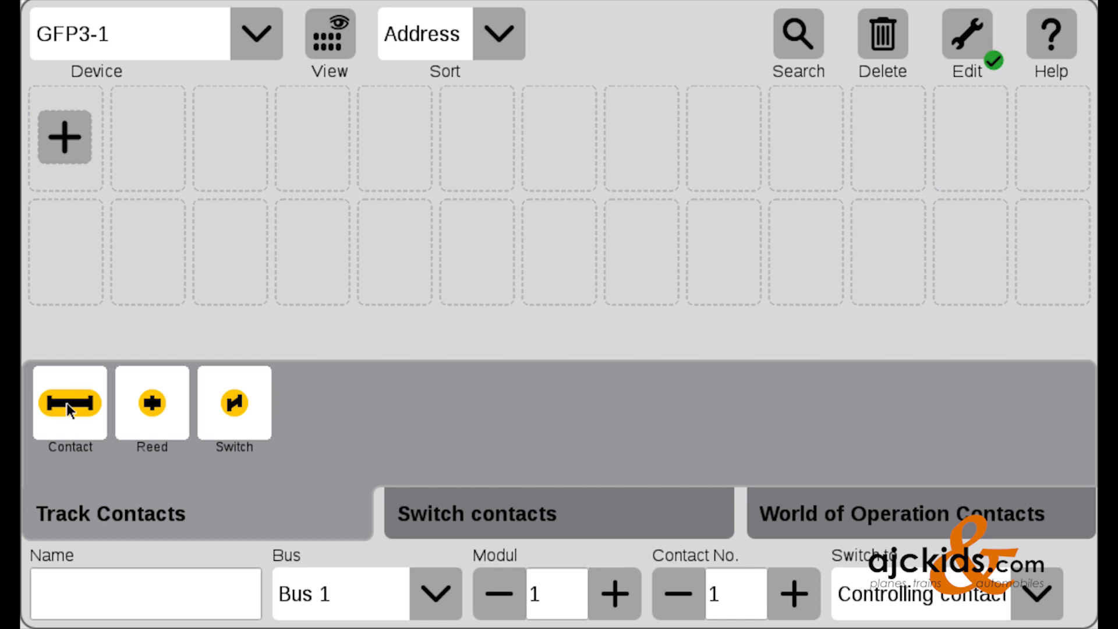
click(69, 404)
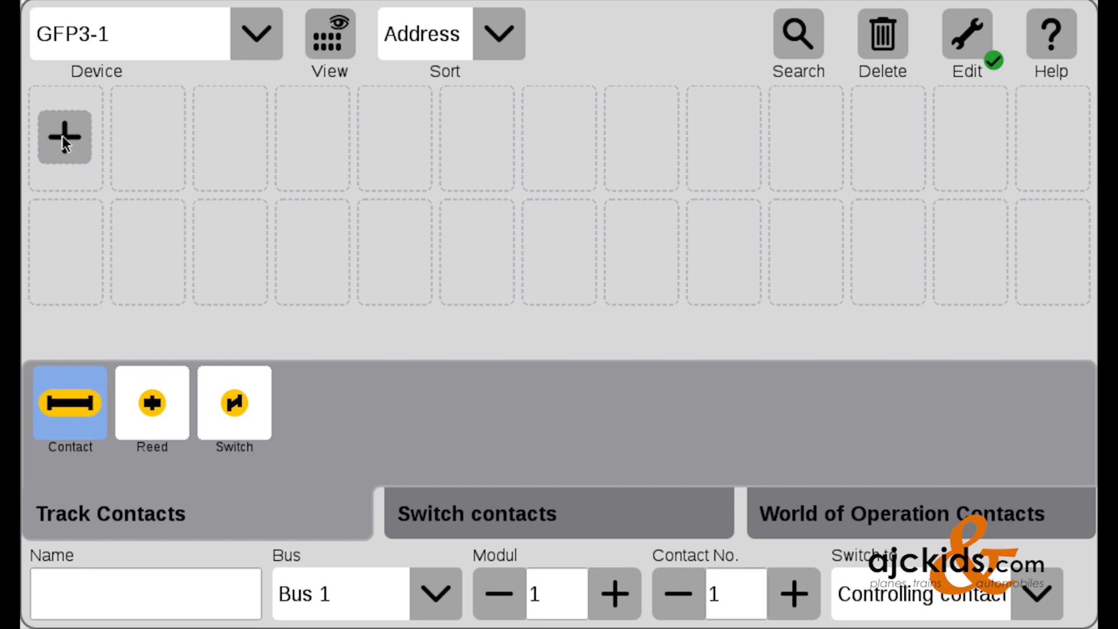
click(63, 137)
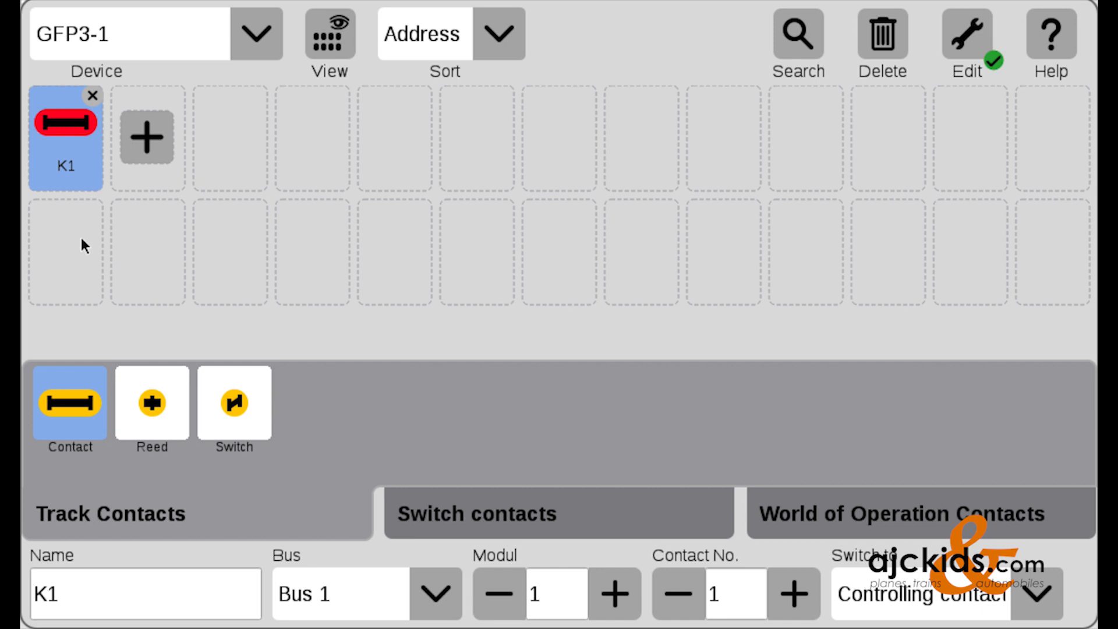
mouse_move(147, 593)
text(K)
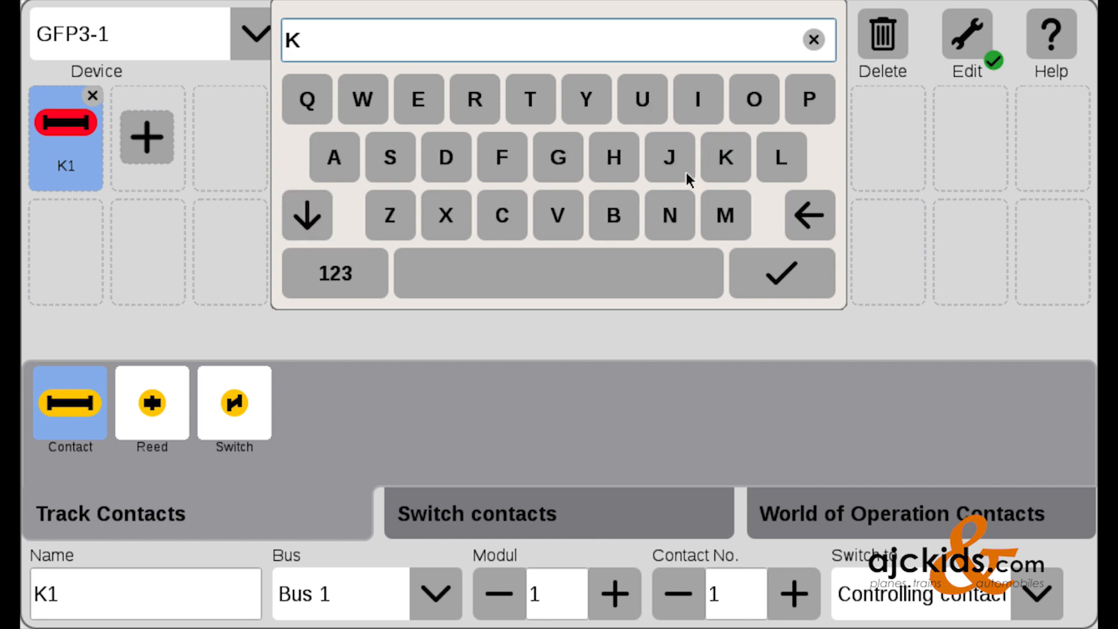
Step: Name the contact K1 and set it to Bus 1, Module 1
click(335, 273)
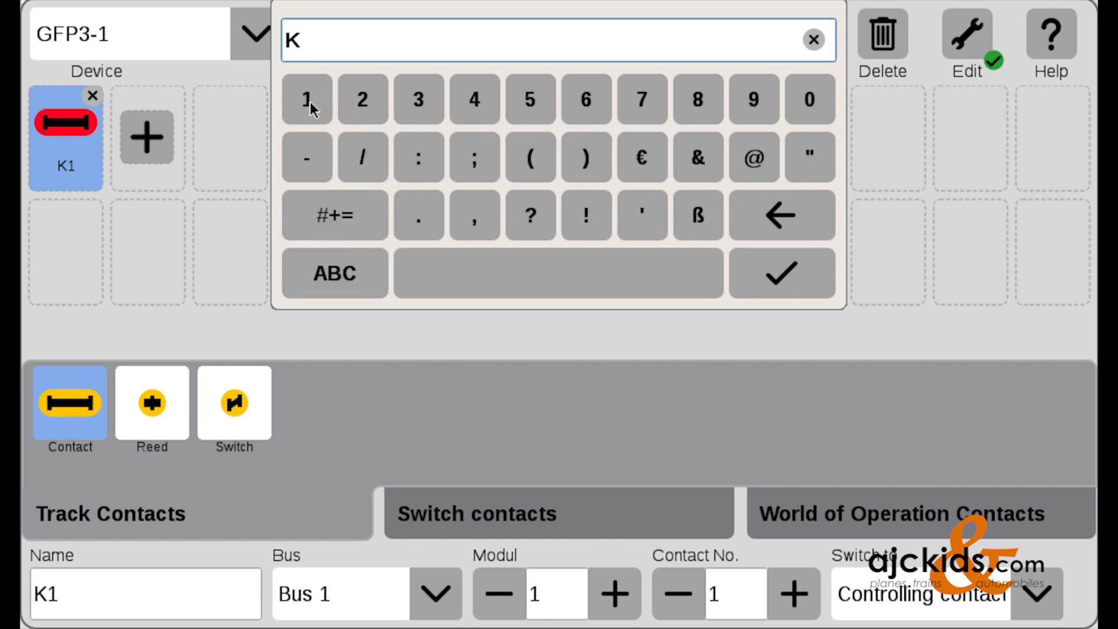
click(781, 274)
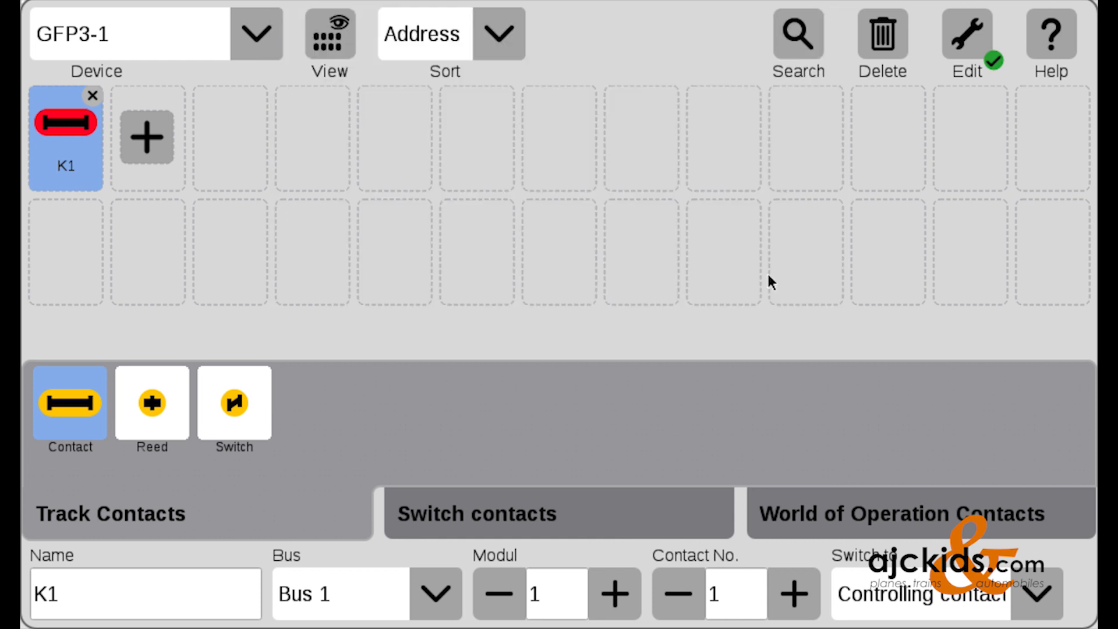
click(435, 594)
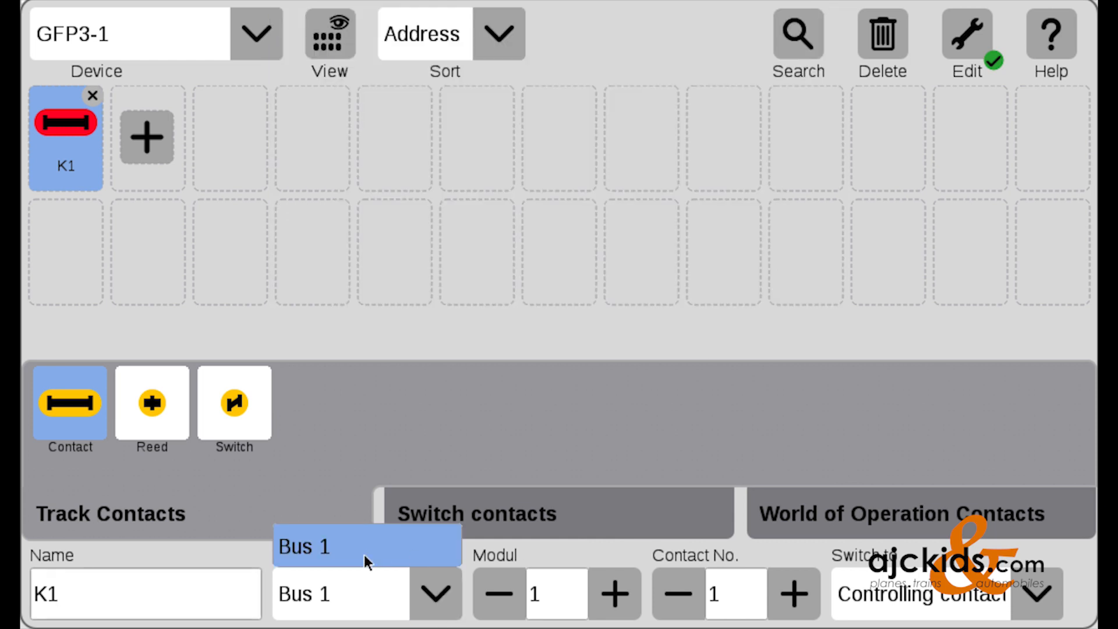
click(363, 546)
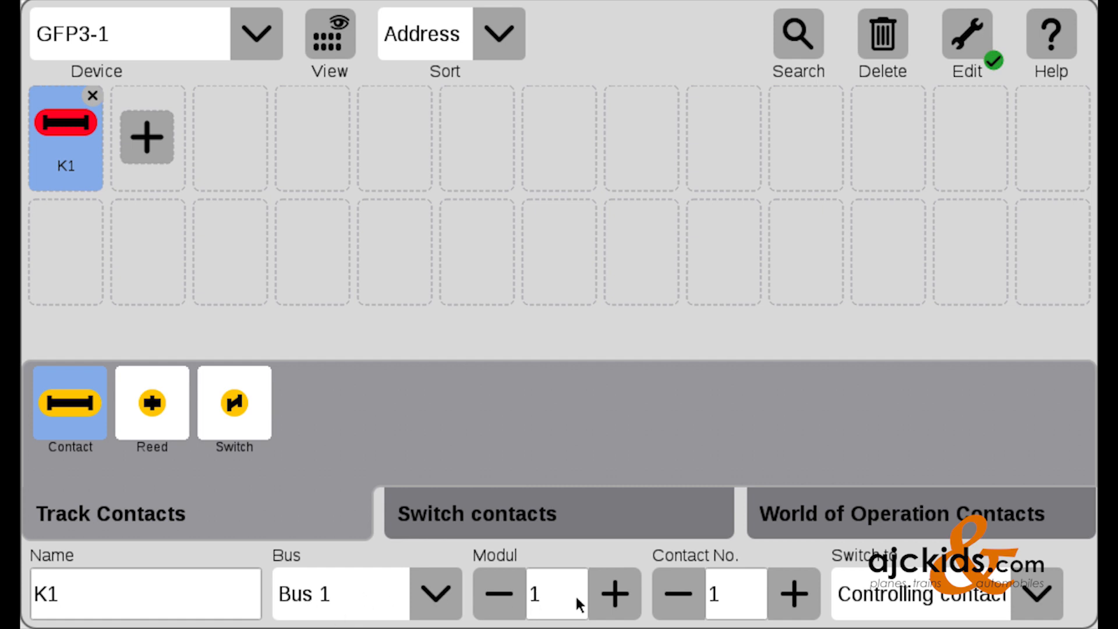
click(614, 594)
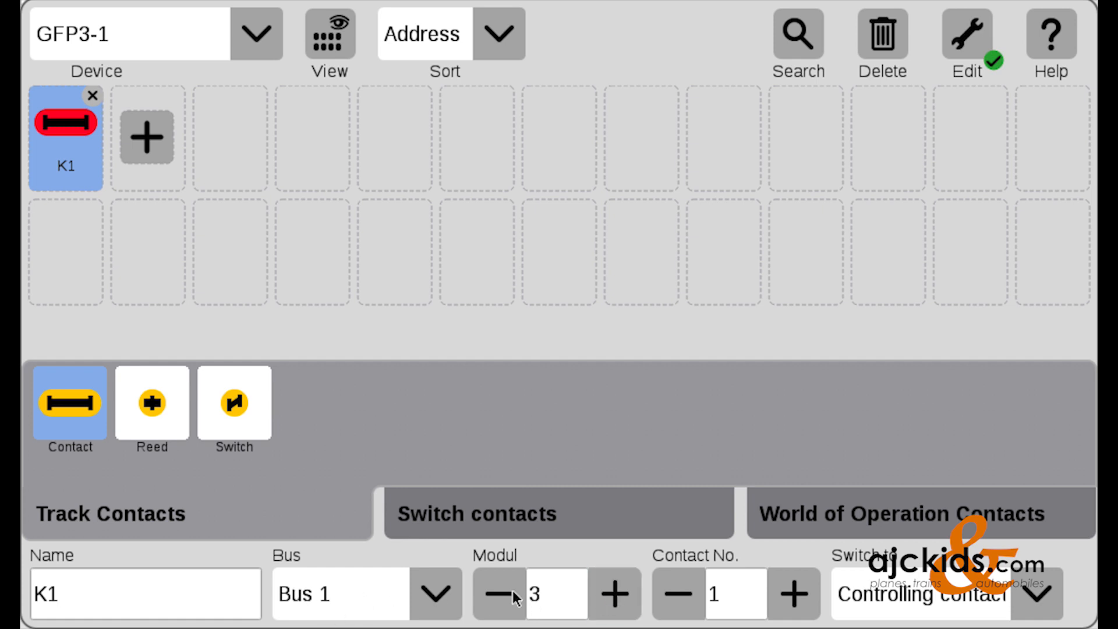
click(498, 594)
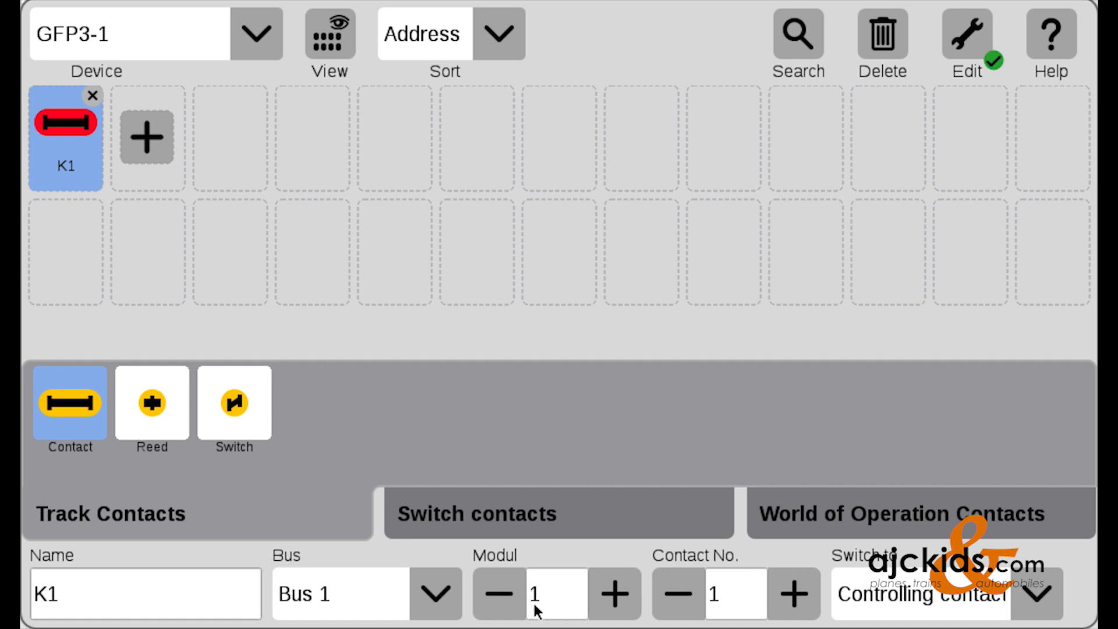
mouse_move(727, 602)
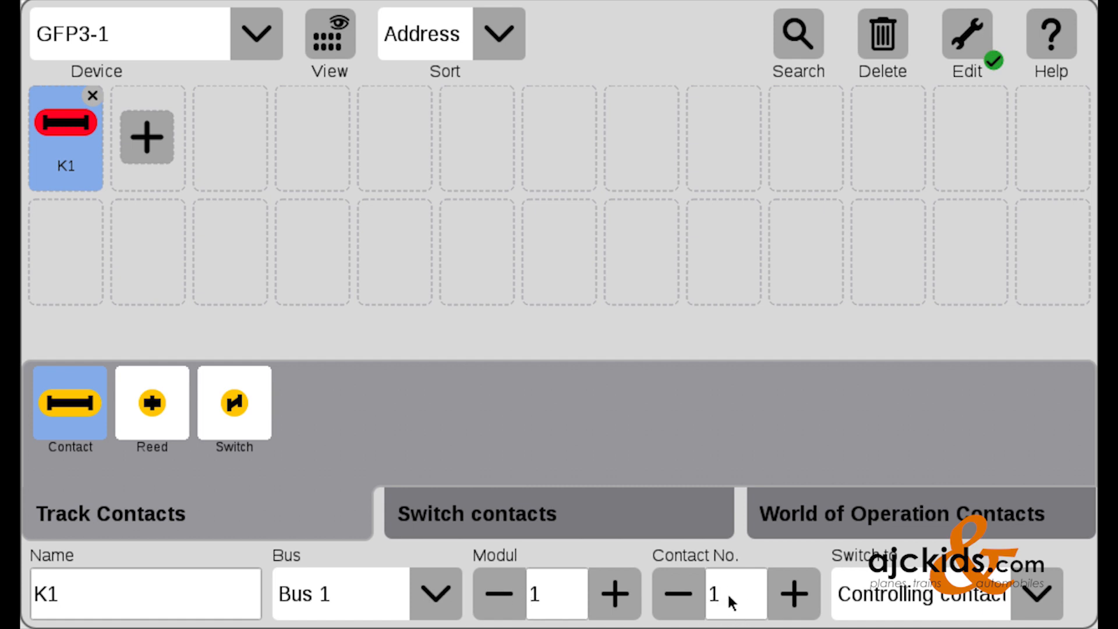
Step: Set K1's contact number to 1 and view its Switch to options
click(793, 594)
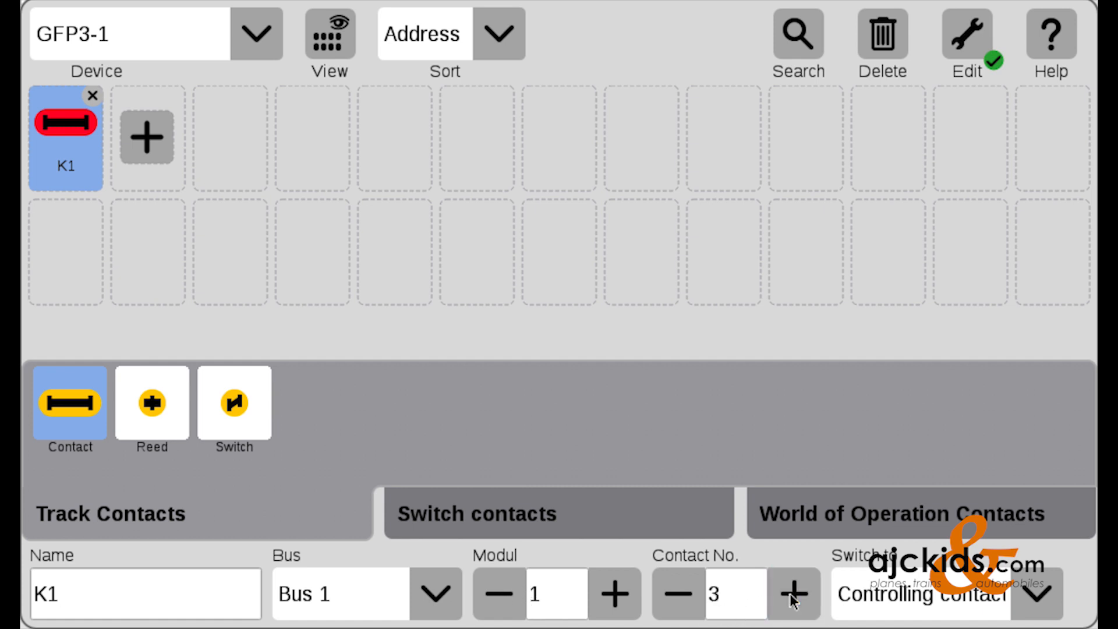
click(791, 593)
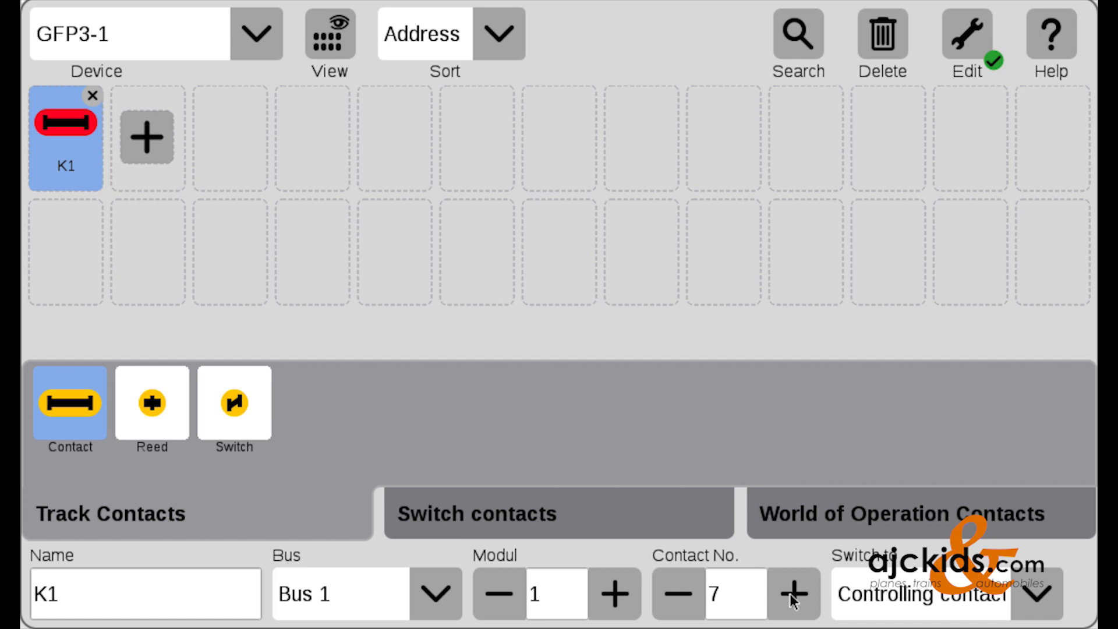
click(792, 593)
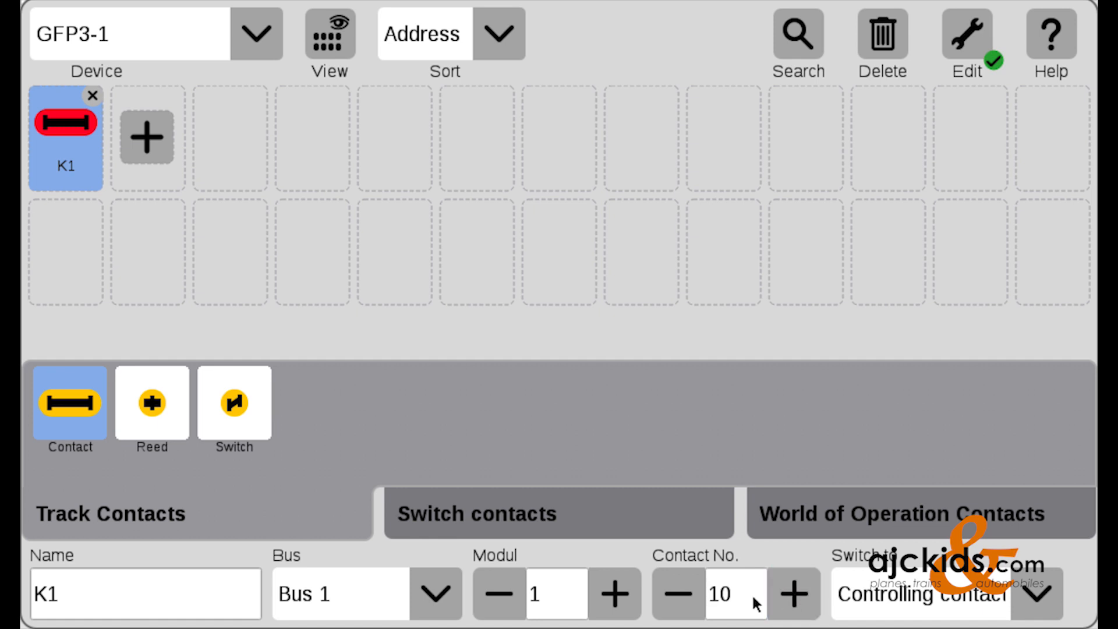
click(725, 593)
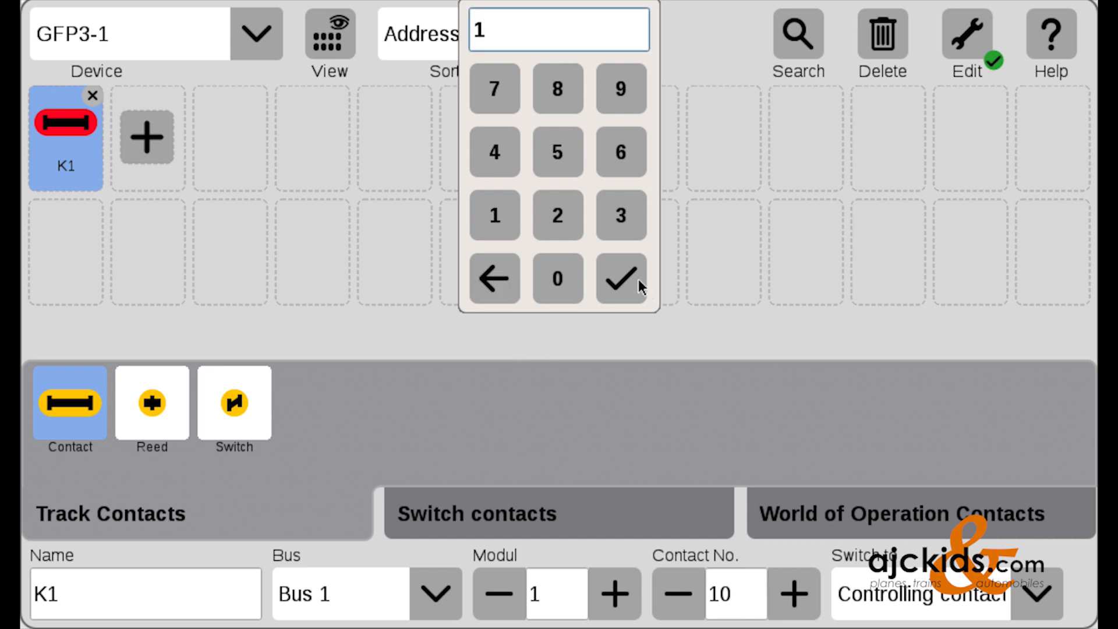
click(620, 278)
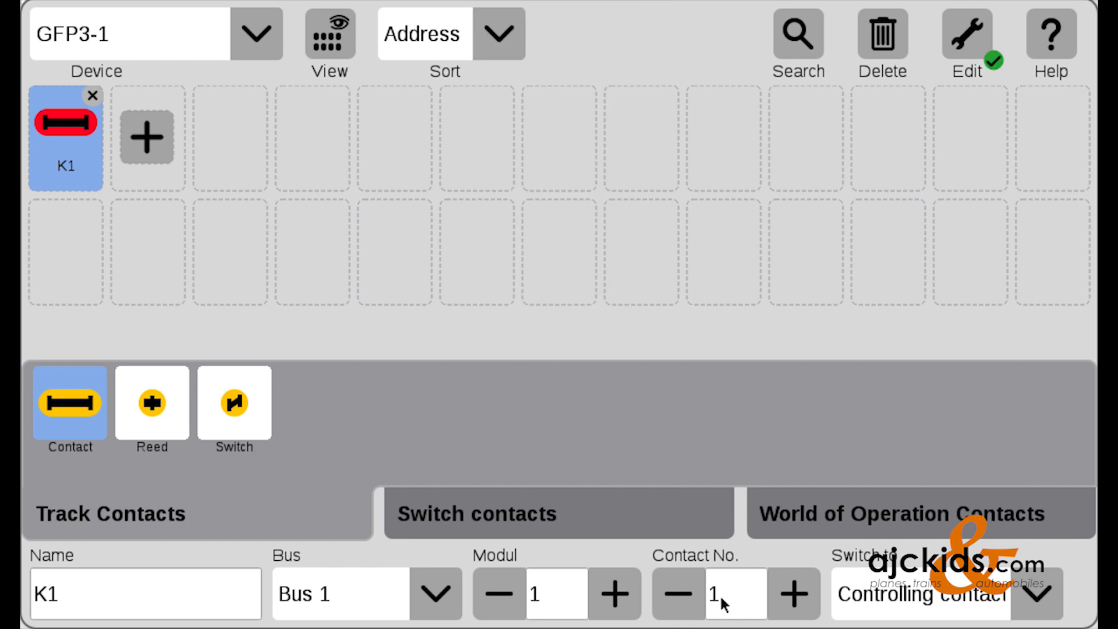
click(1035, 594)
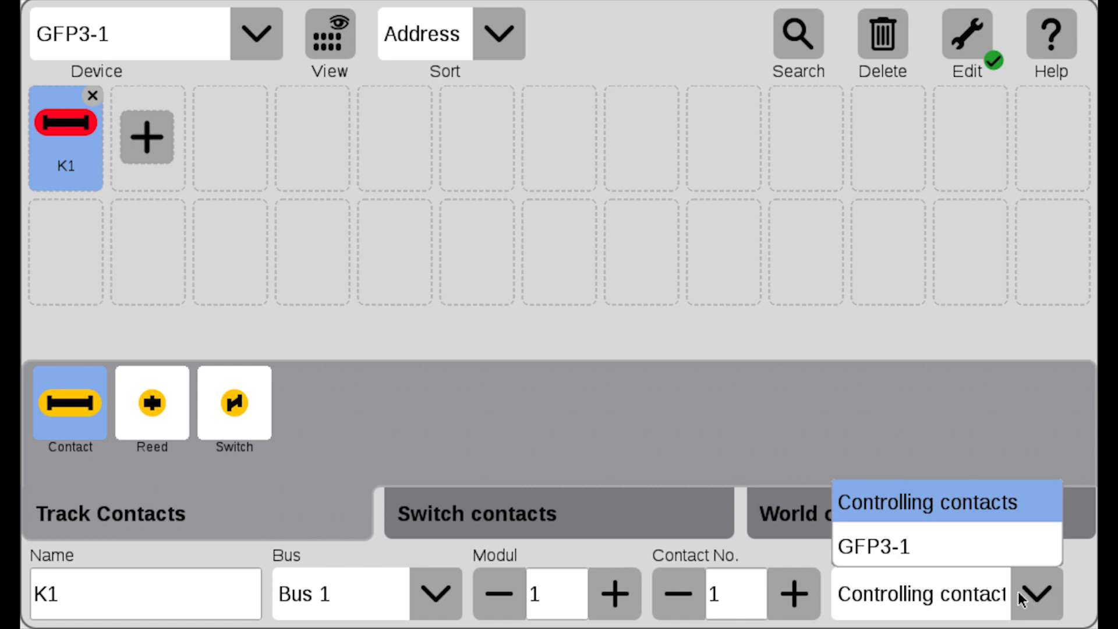
mouse_move(920, 547)
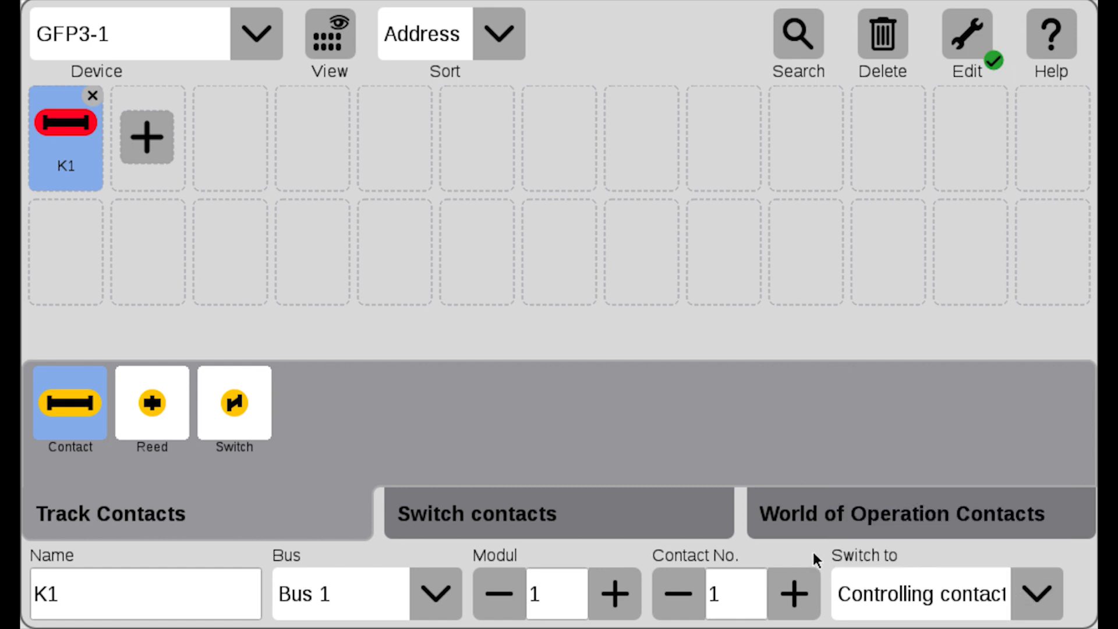
mouse_move(808, 497)
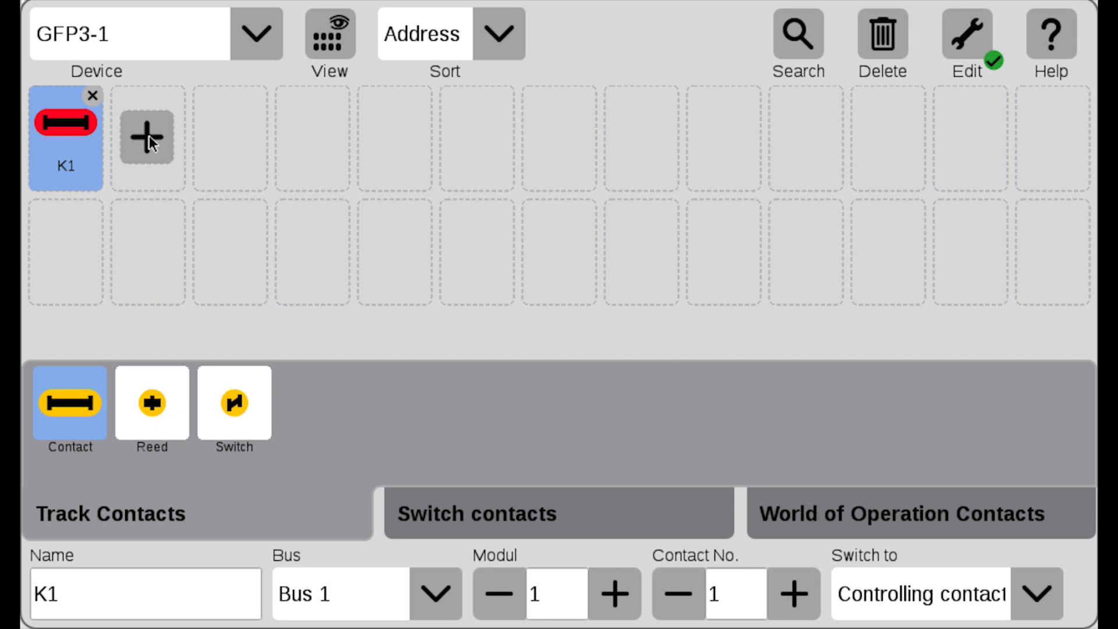
Step: Add track contact K2, defaulting to Bus 1, Module 1, Contact No. 2
click(147, 137)
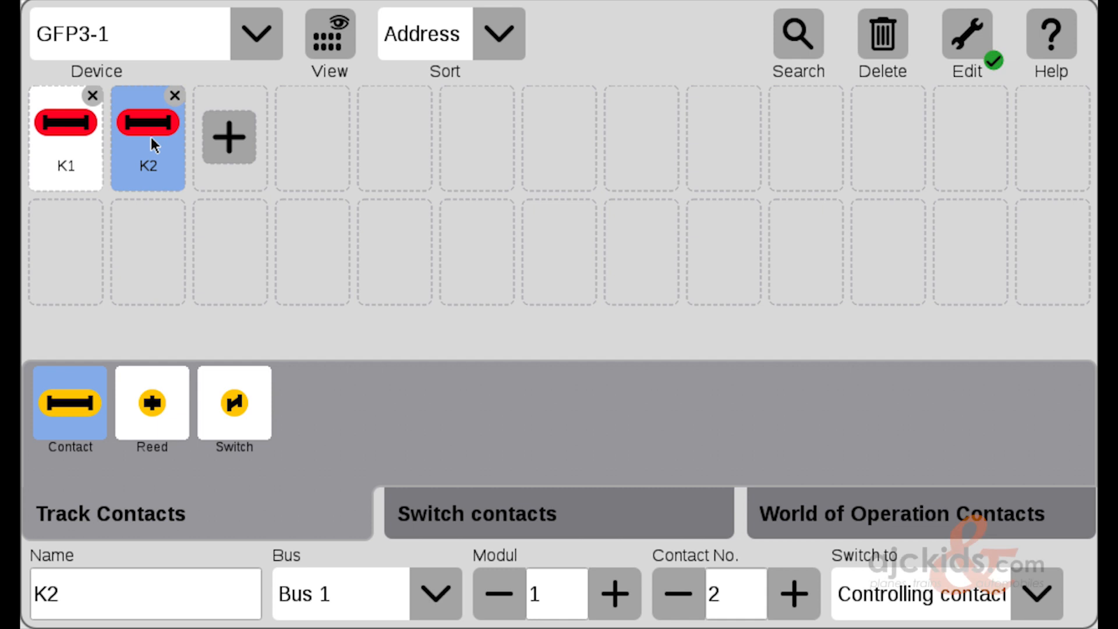
mouse_move(100, 142)
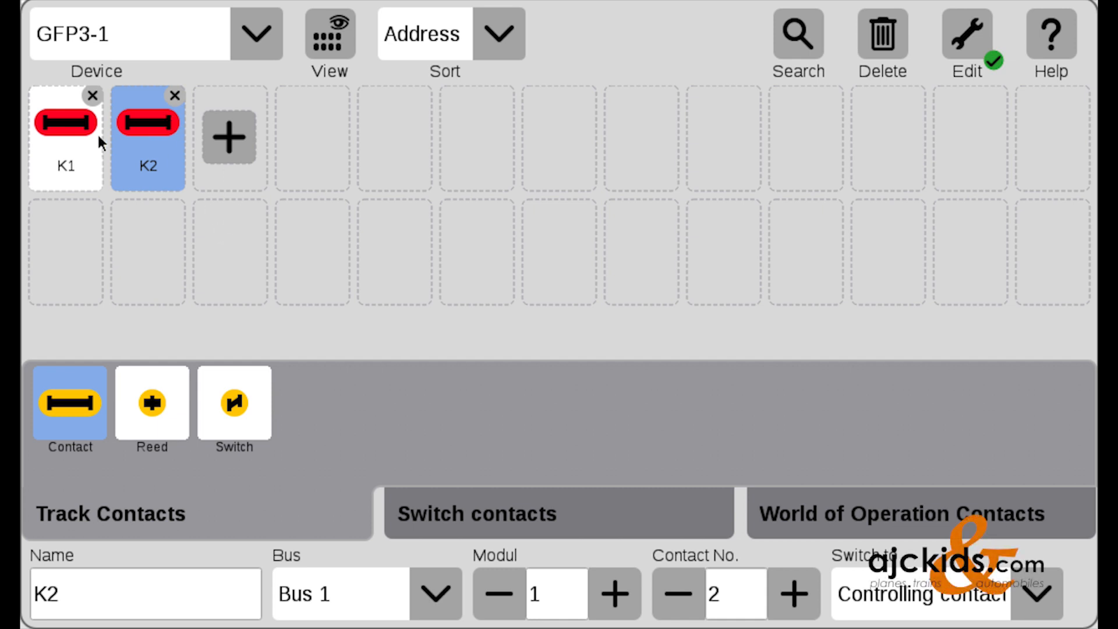
mouse_move(344, 612)
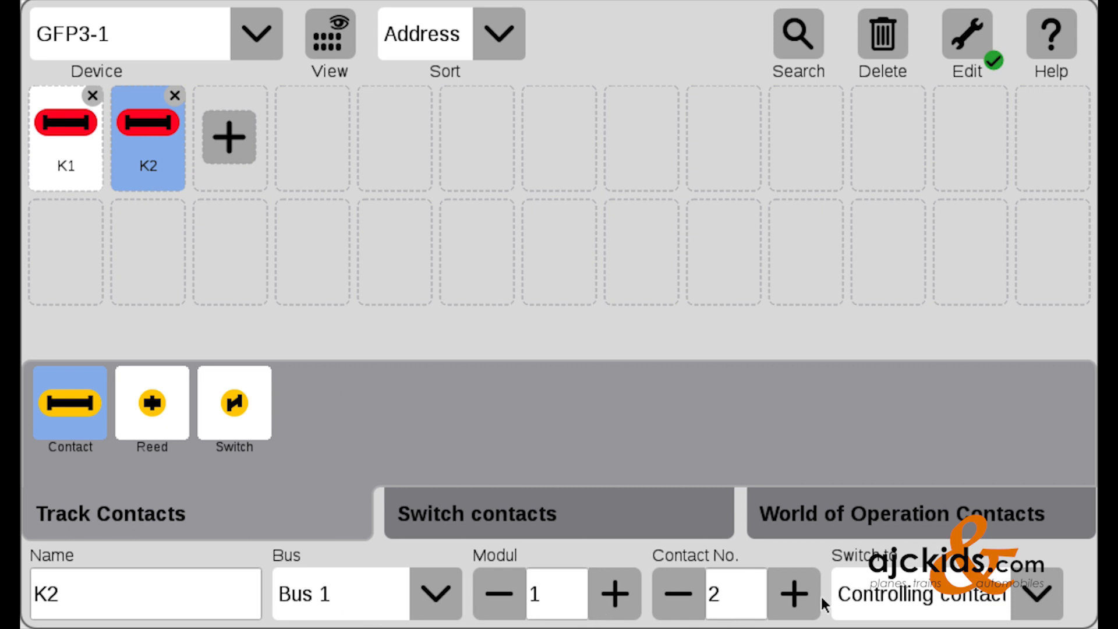
mouse_move(918, 207)
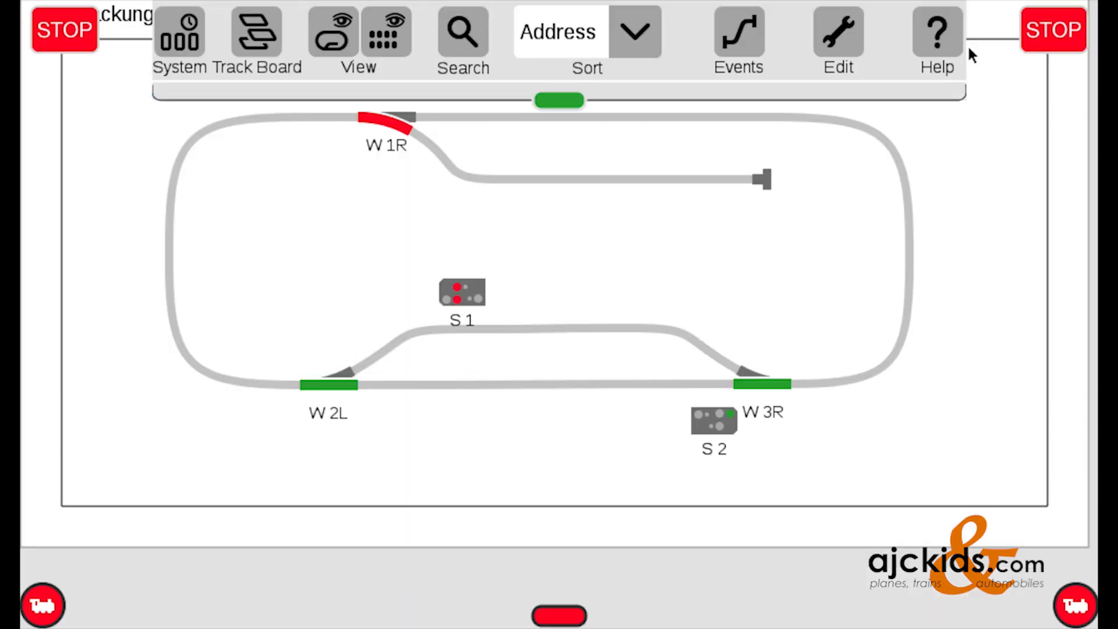
mouse_move(961, 244)
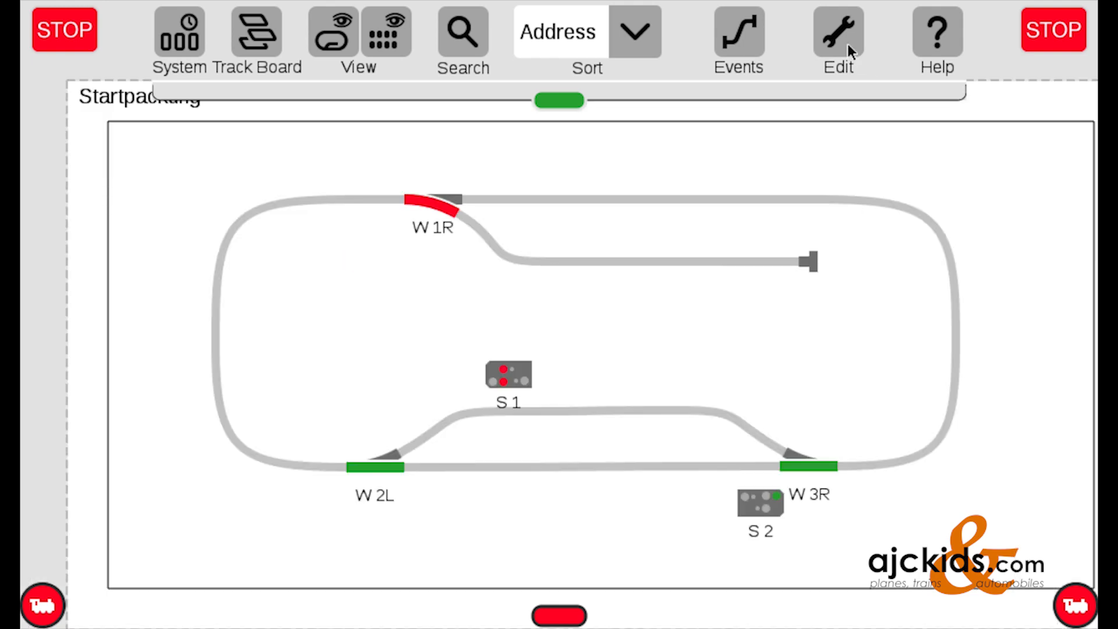
Step: In board edit mode, place K1 on the lower line and K2 on the siding
click(838, 32)
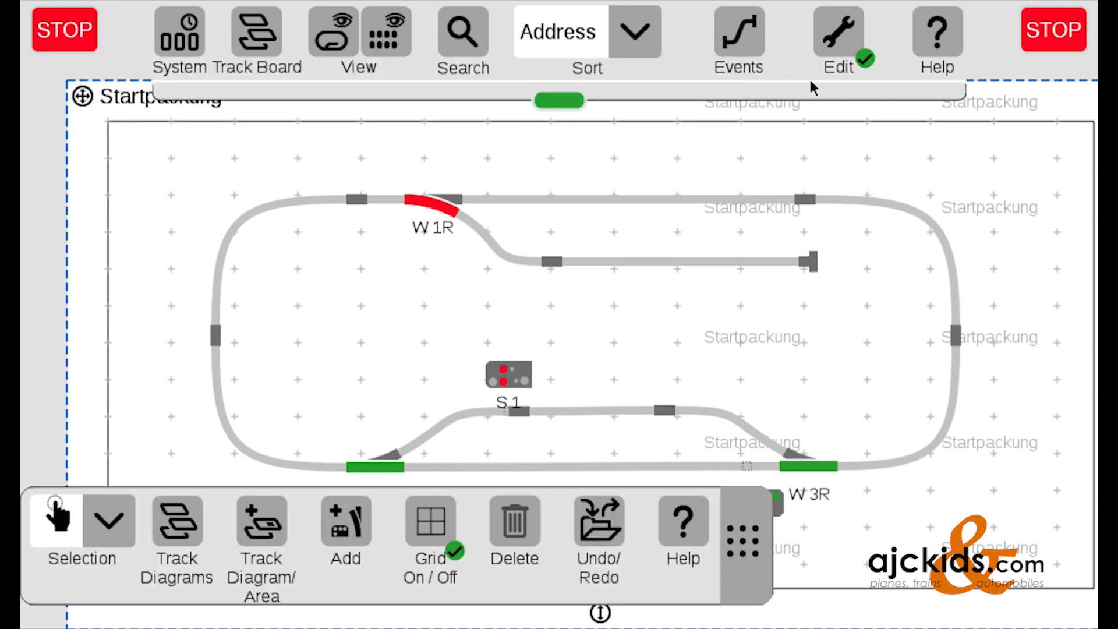
click(559, 100)
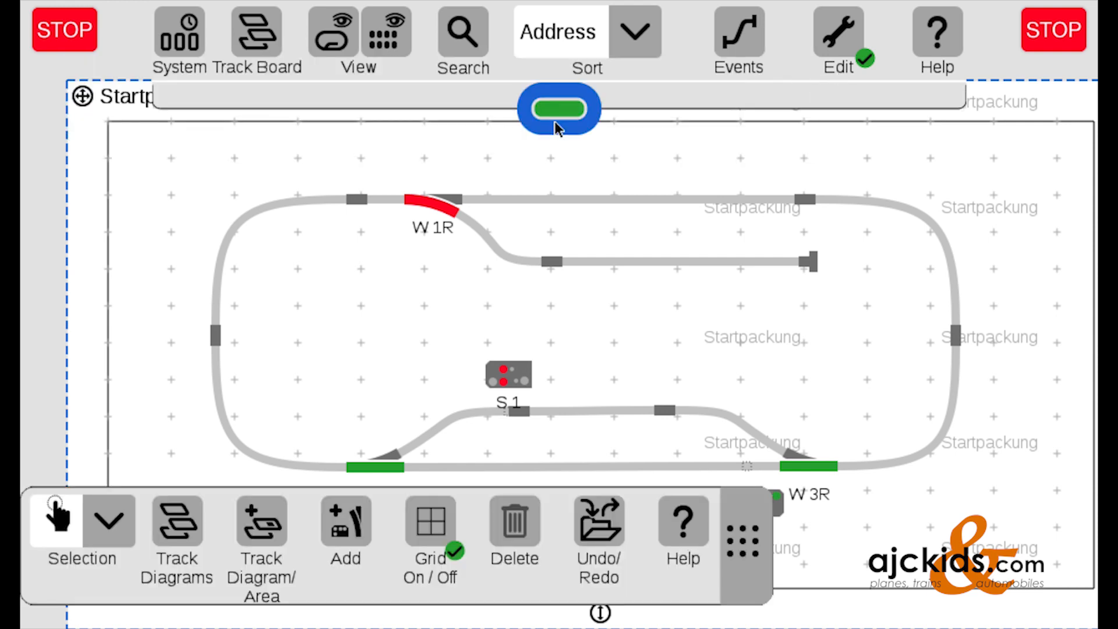
click(559, 108)
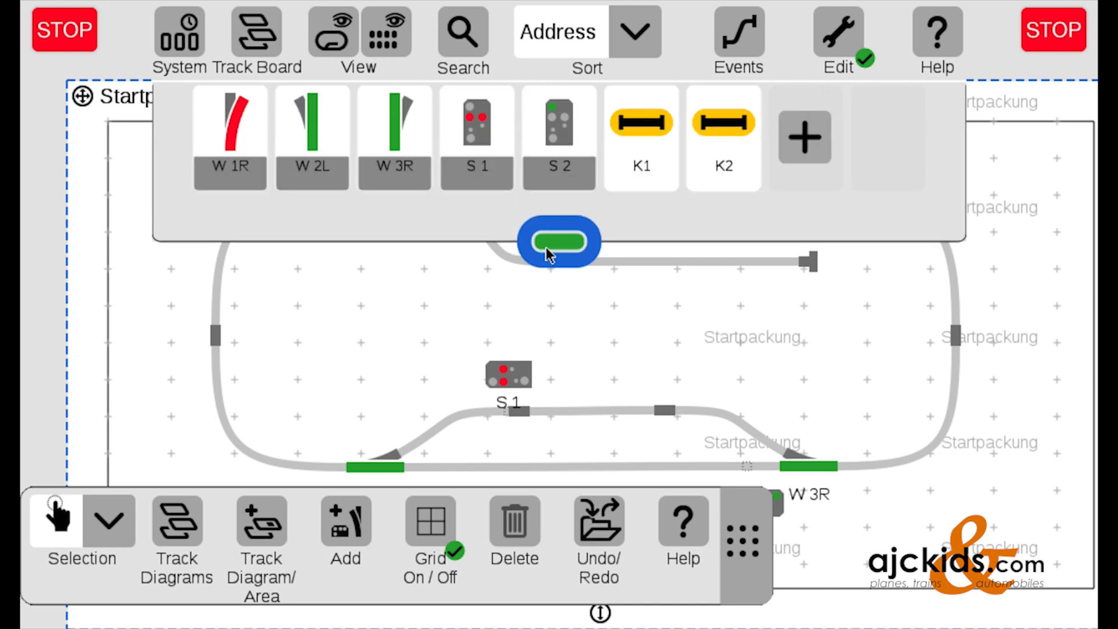
click(639, 123)
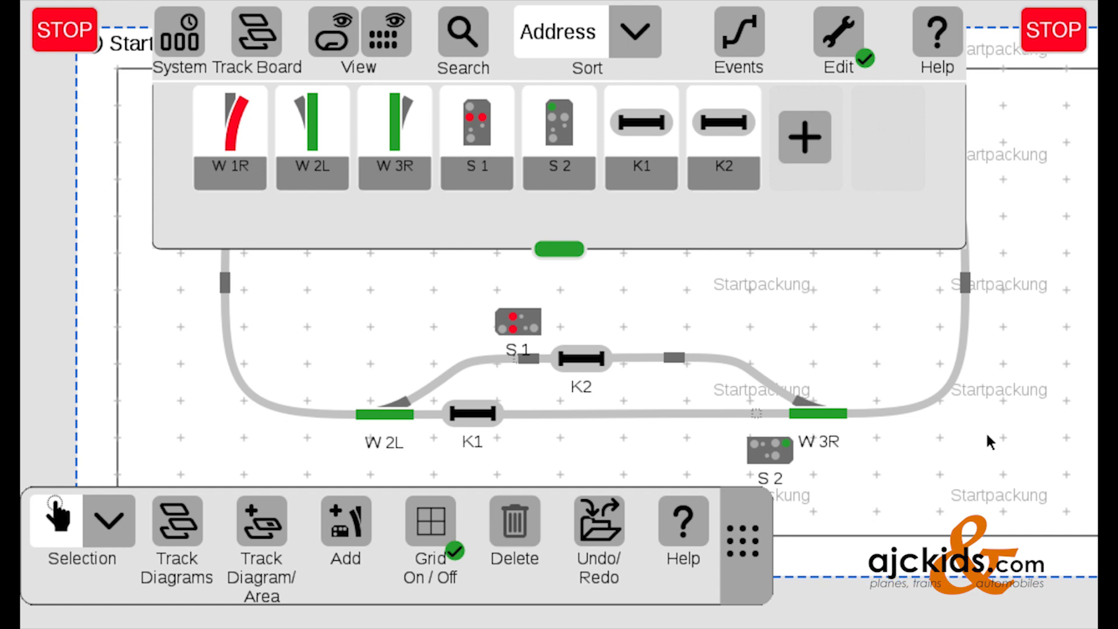
click(722, 121)
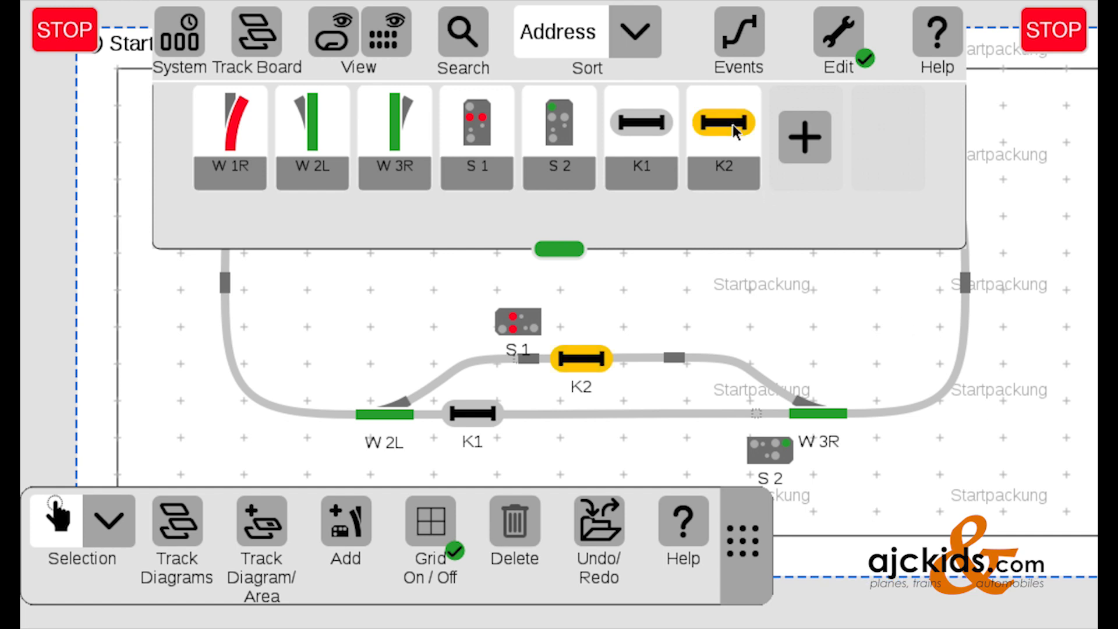
click(721, 121)
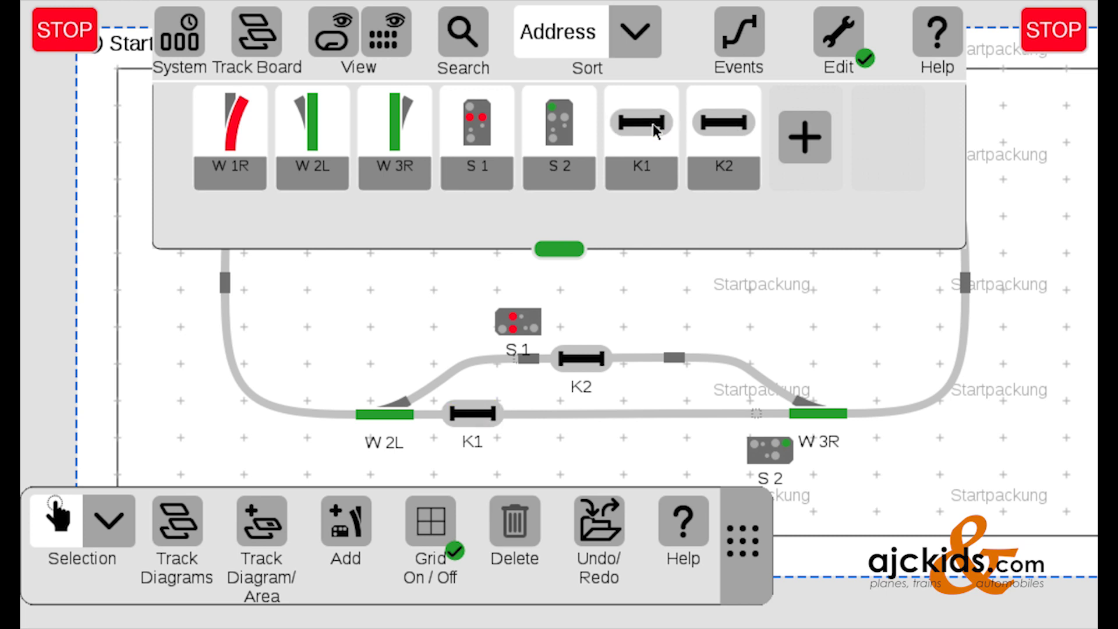
mouse_move(702, 515)
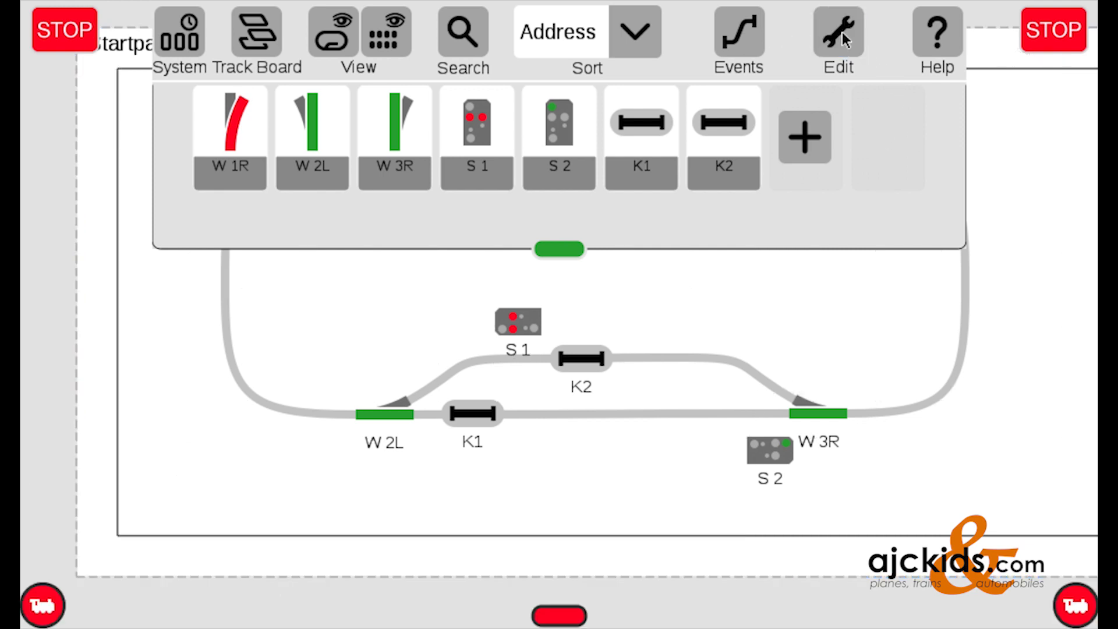
Step: Open the event list and add a new event FS 1
click(838, 31)
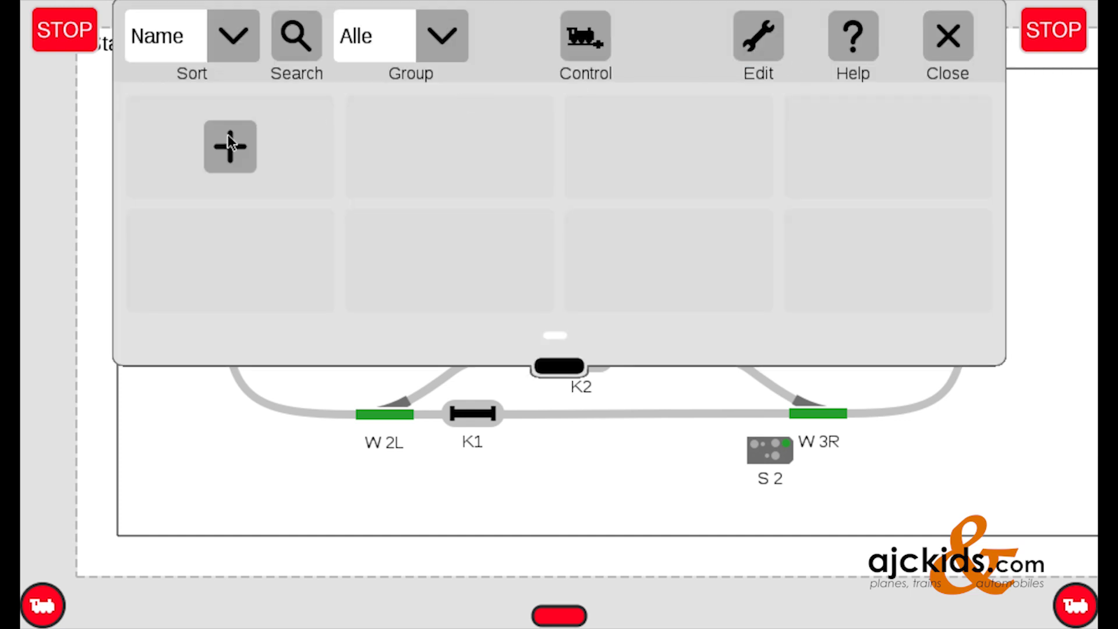
click(229, 147)
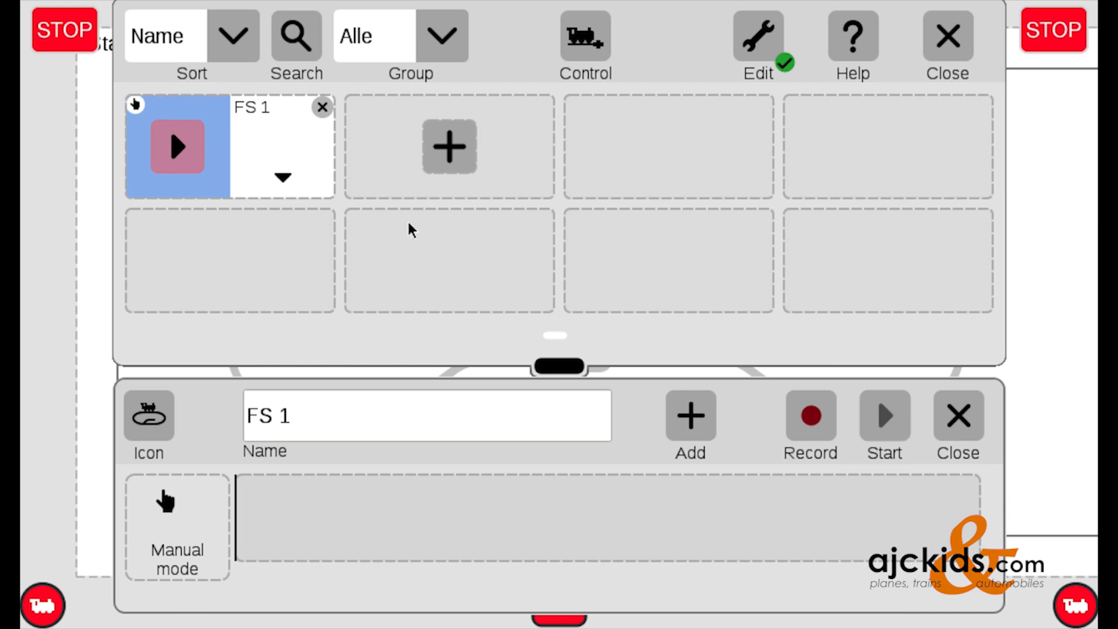
mouse_move(199, 397)
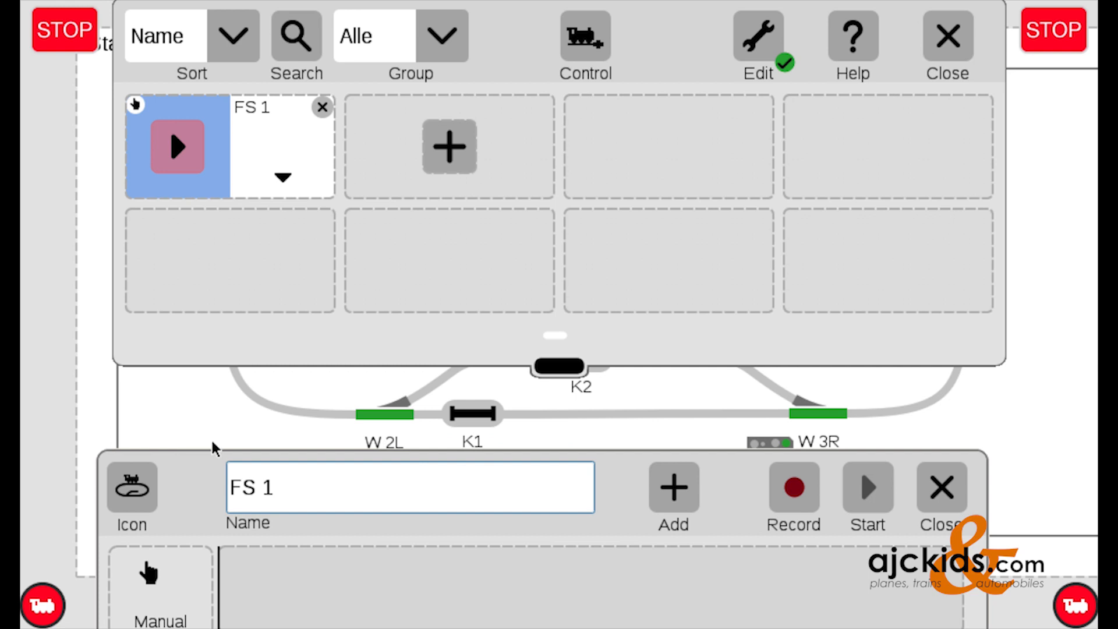
mouse_move(485, 417)
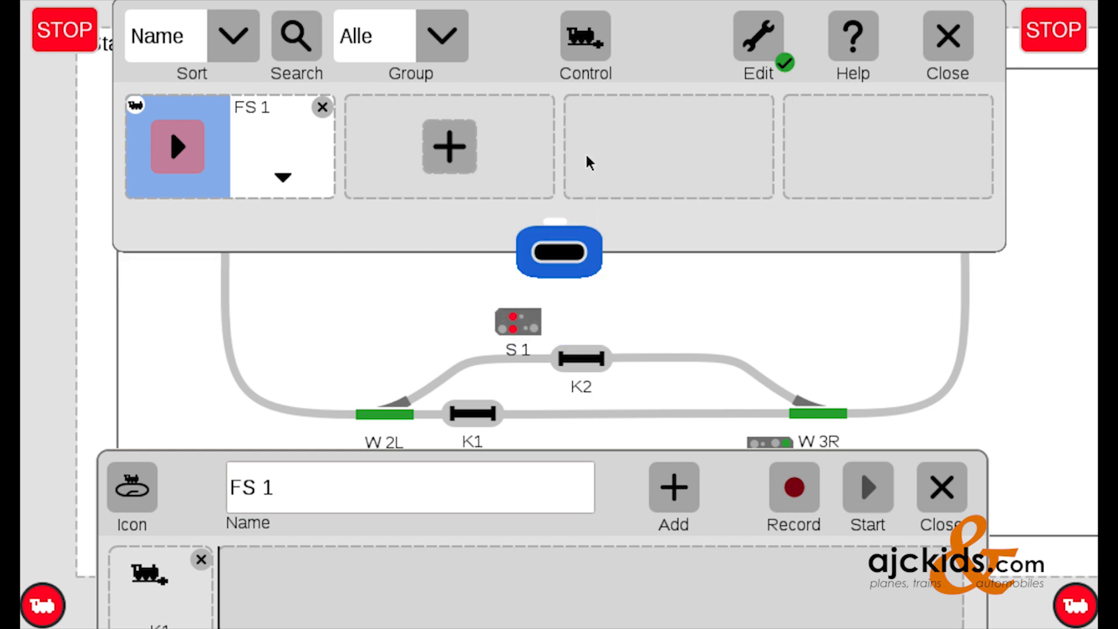
Step: Record W 2L, W 3R and signal S 1 into FS 1, then stop recording
click(793, 489)
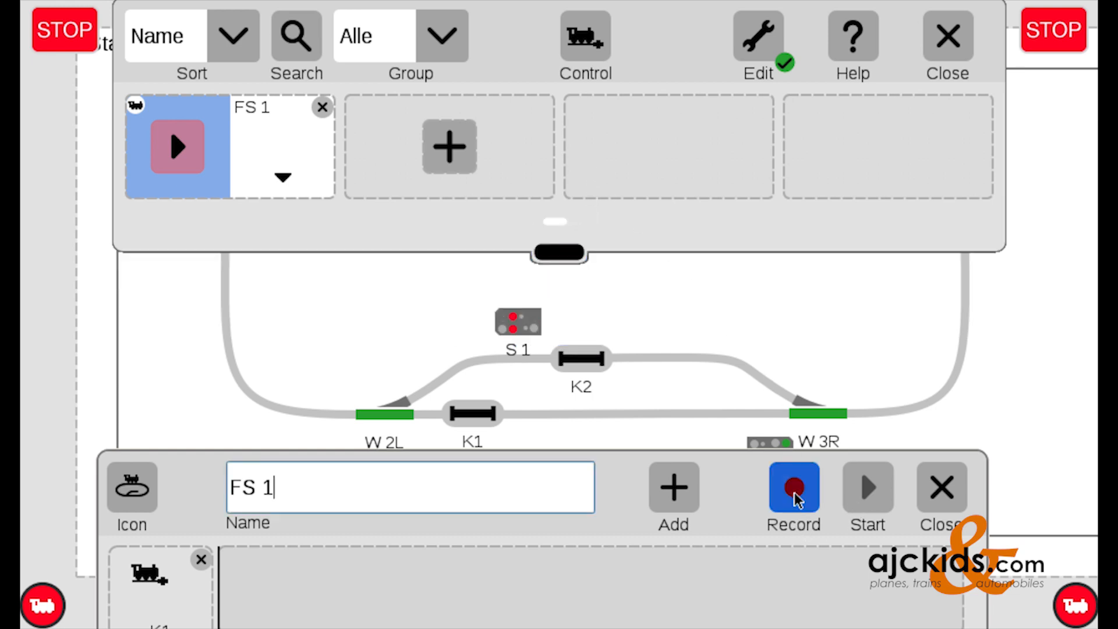
click(792, 488)
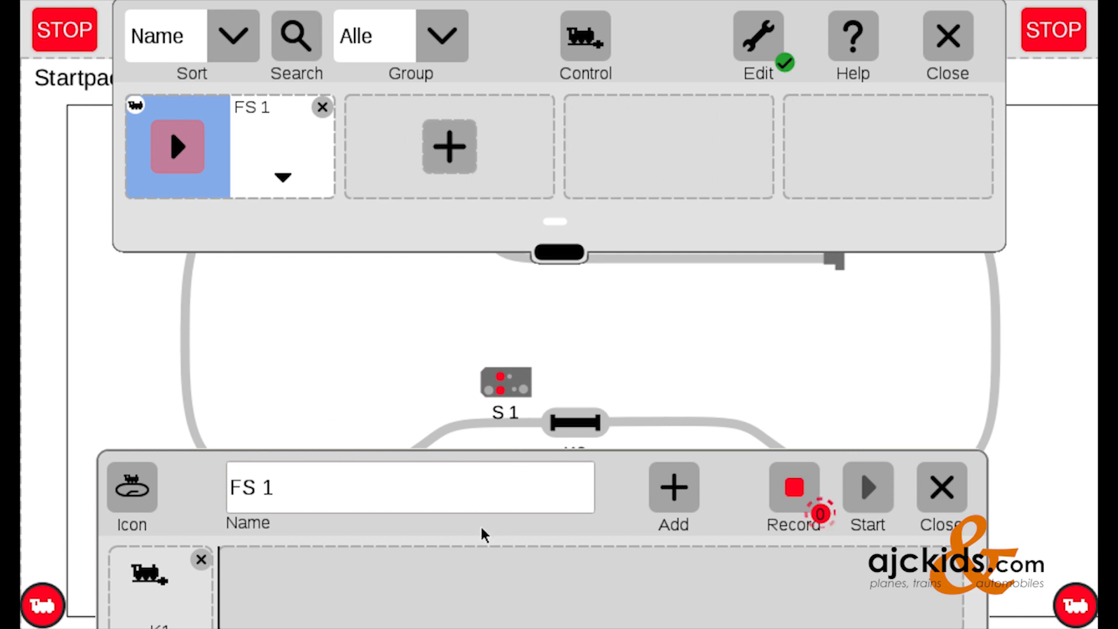
mouse_move(803, 546)
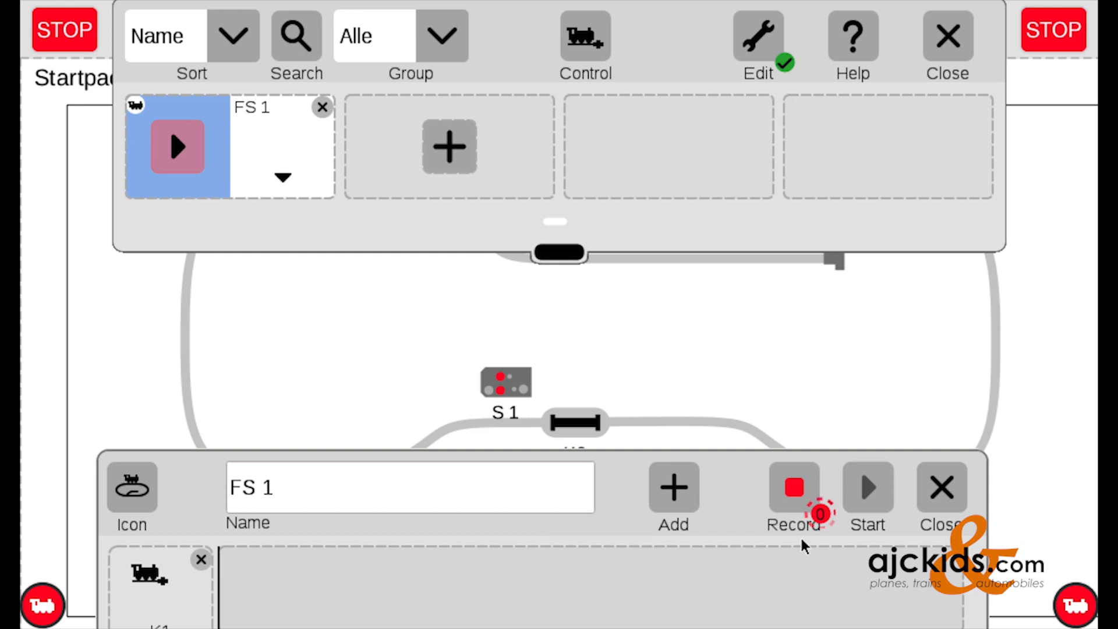
mouse_move(349, 397)
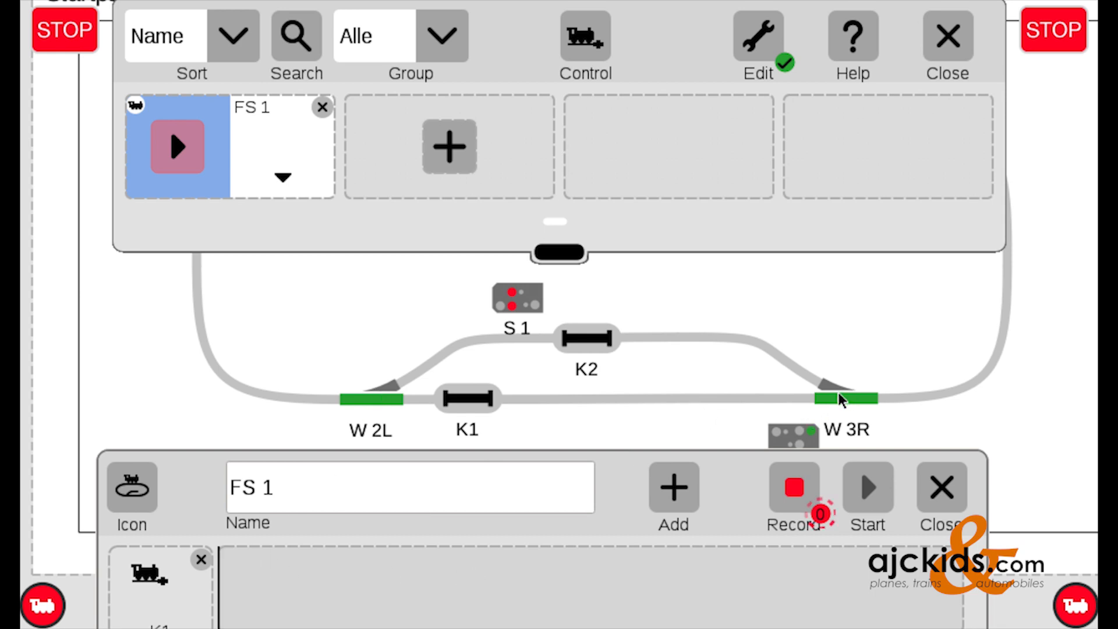
mouse_move(1054, 76)
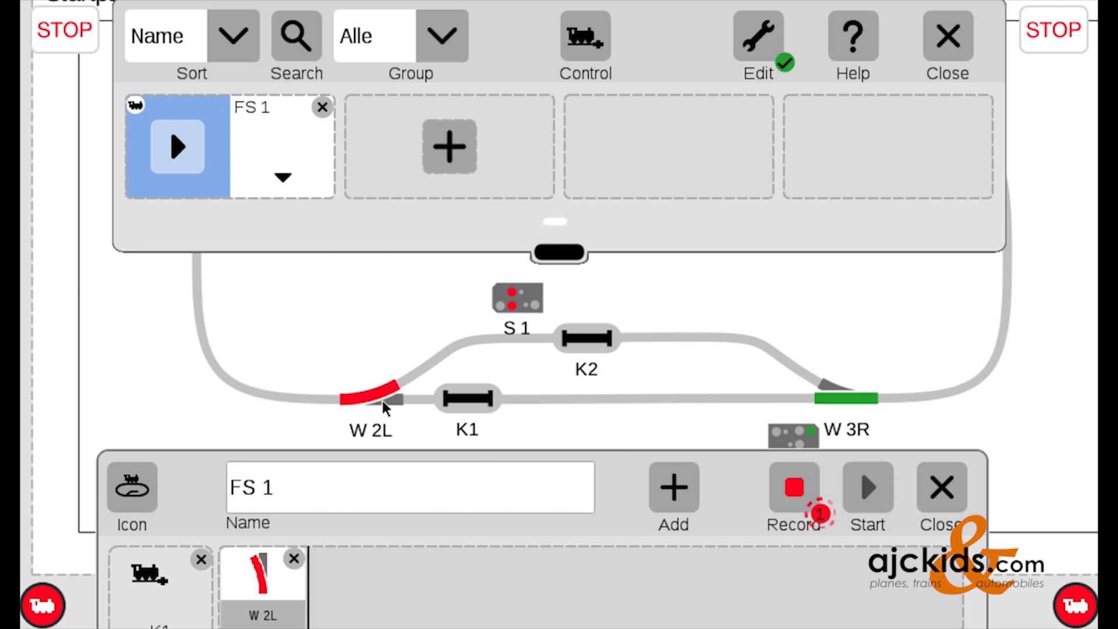
mouse_move(831, 391)
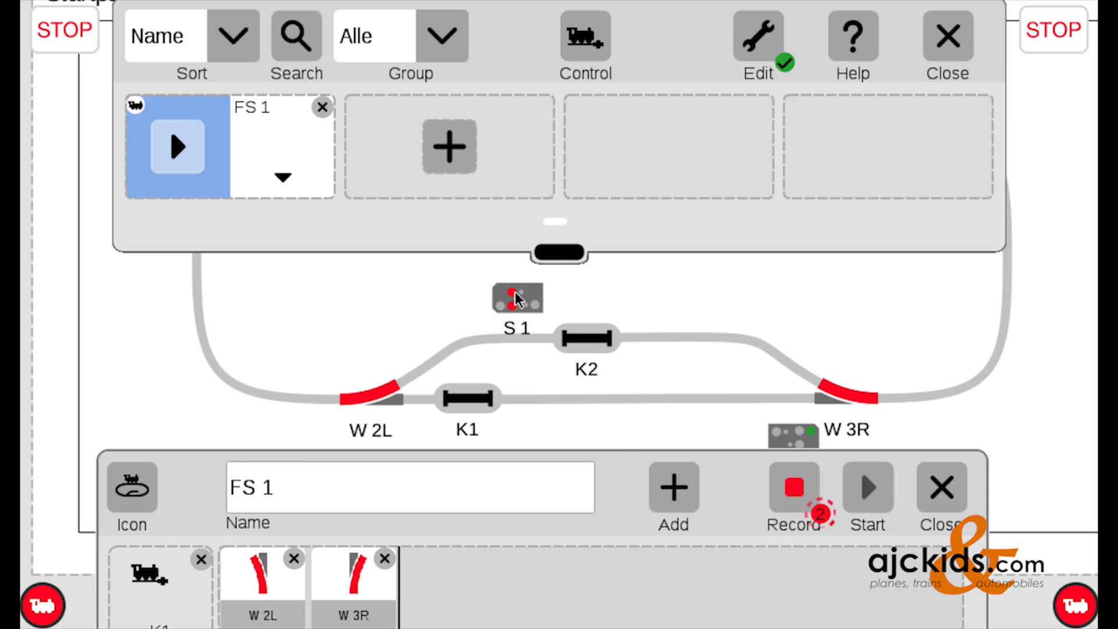
click(517, 298)
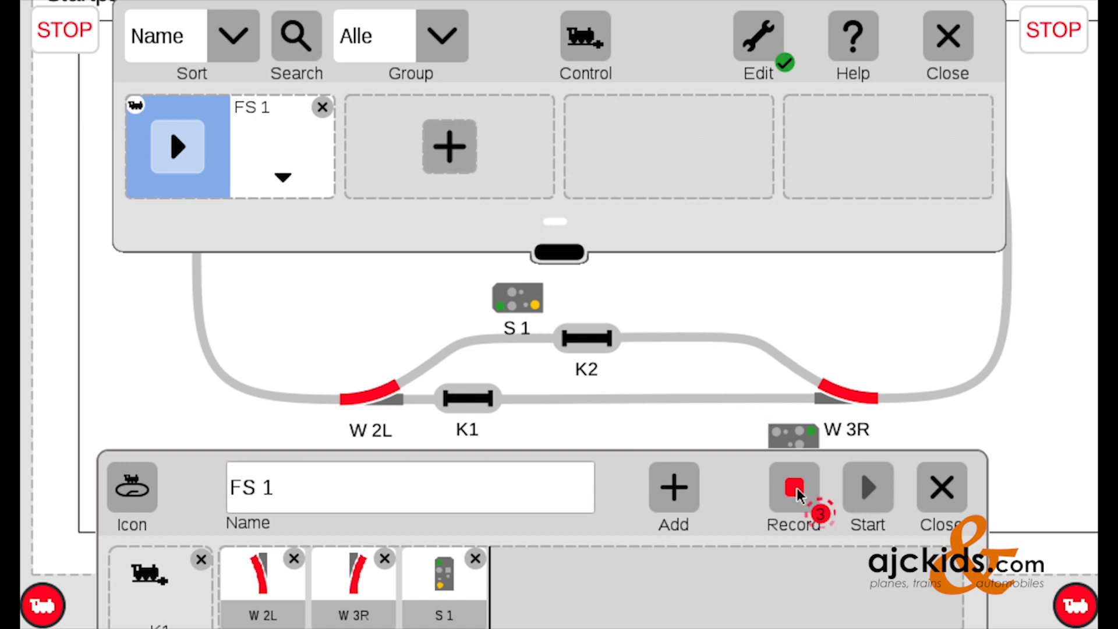
click(791, 488)
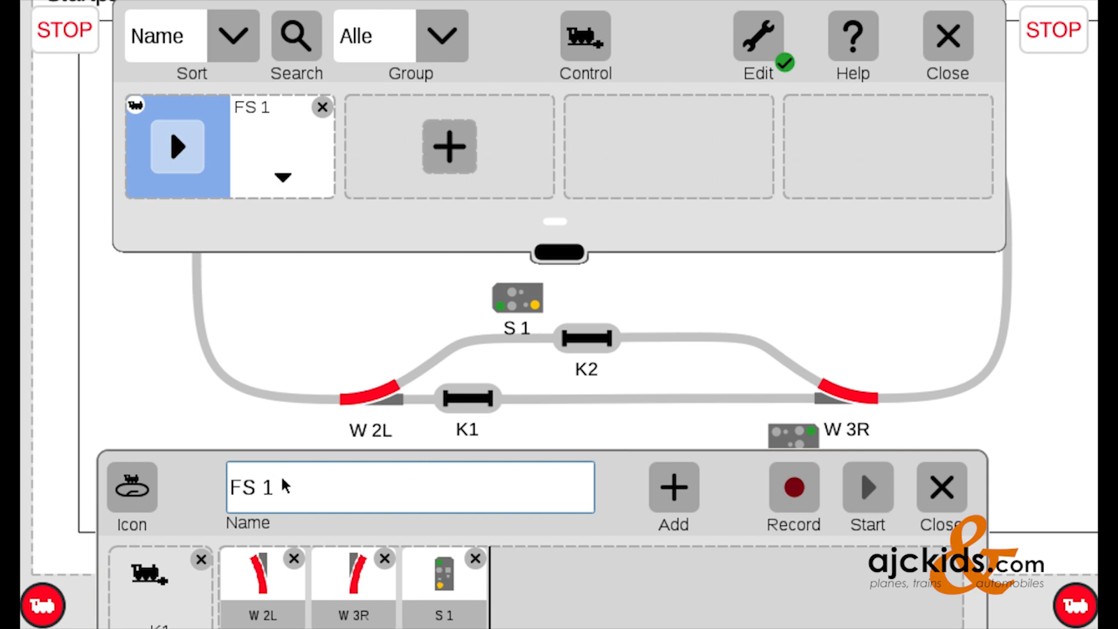
Step: Replace the name FS 1 with 'Entry 1', confirm it, and close the editor
click(410, 487)
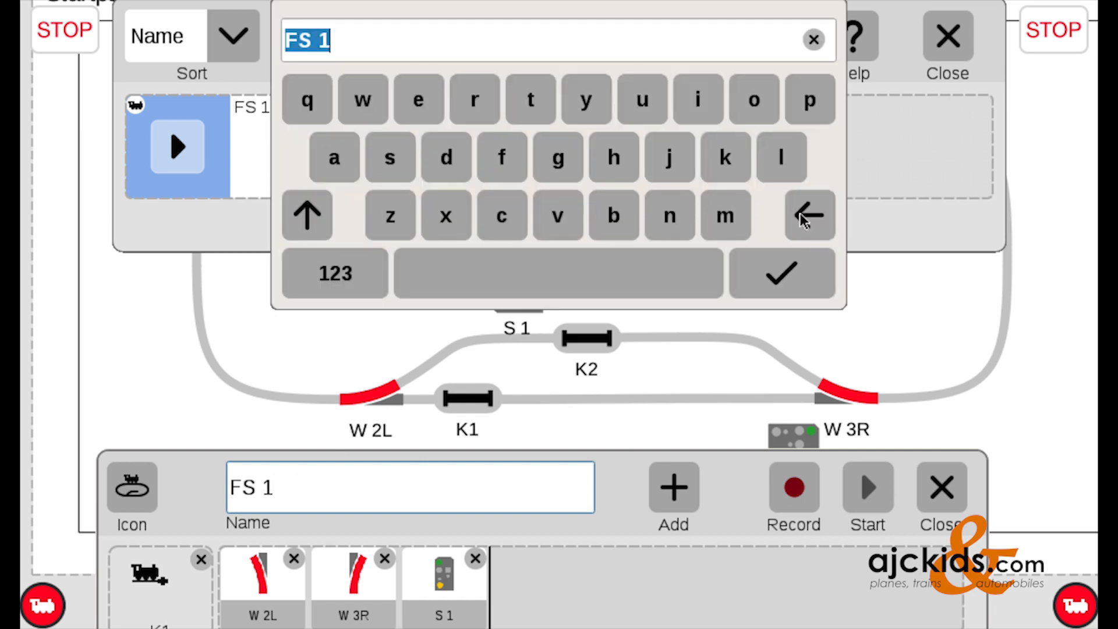
click(809, 215)
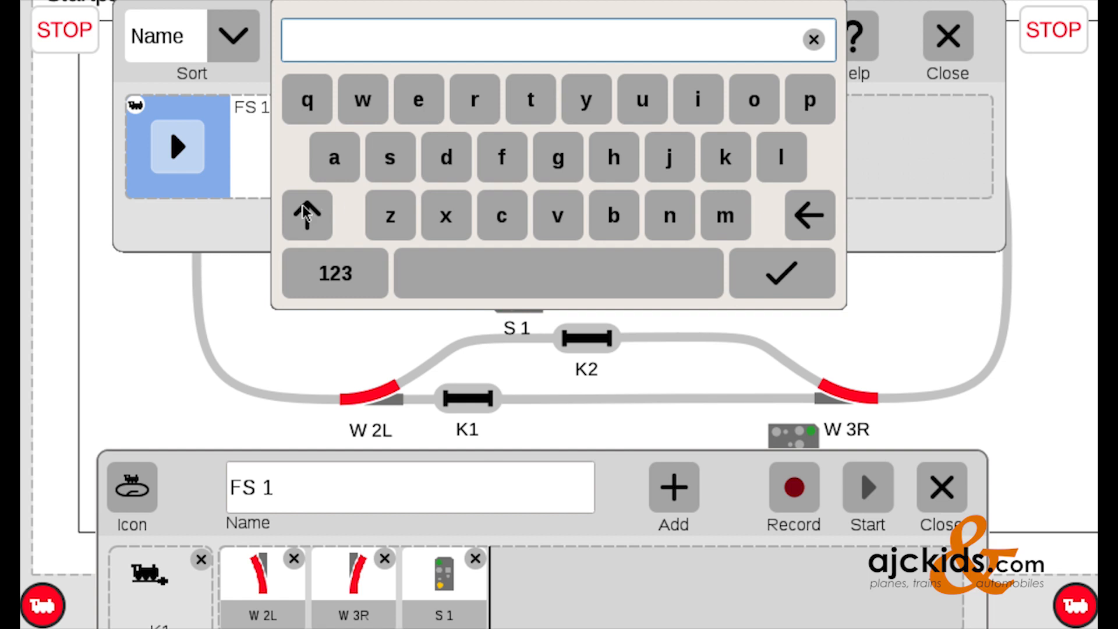
click(418, 99)
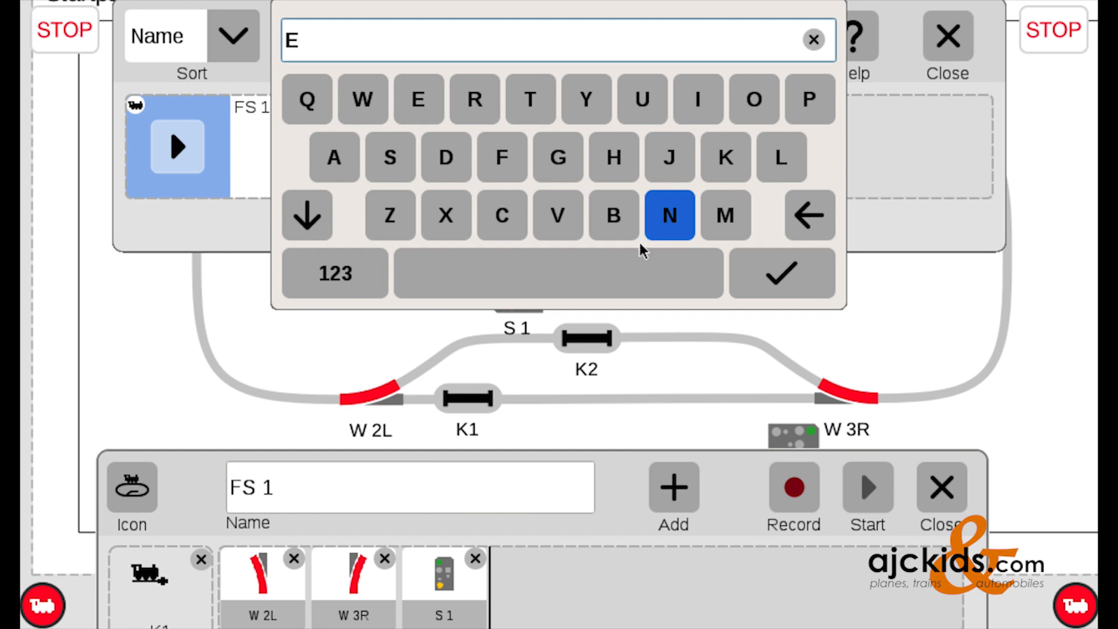
click(307, 214)
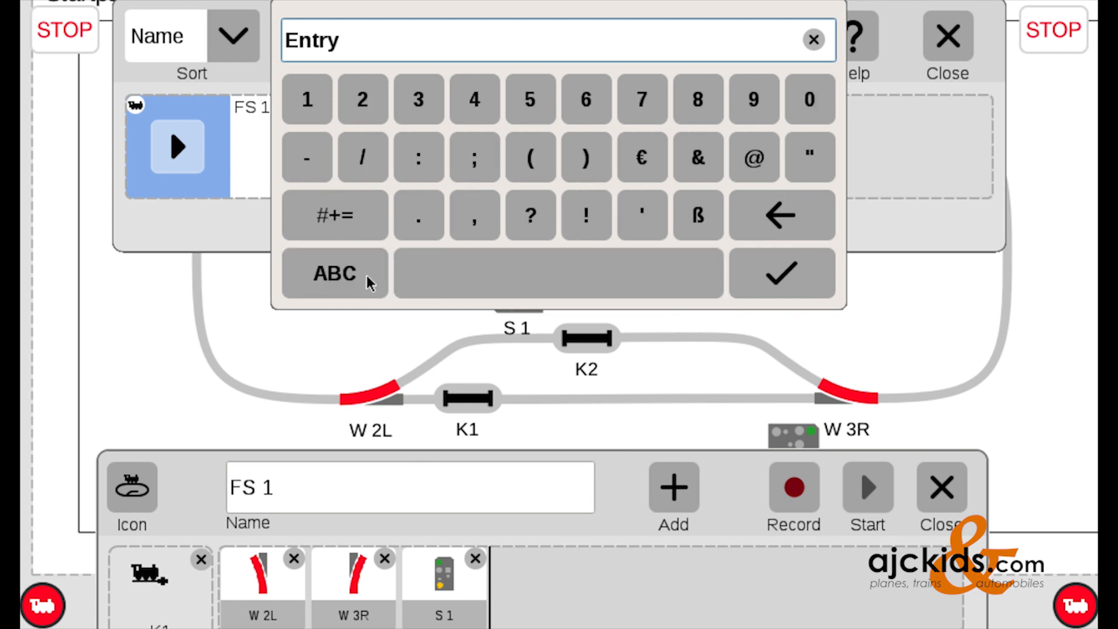
click(306, 99)
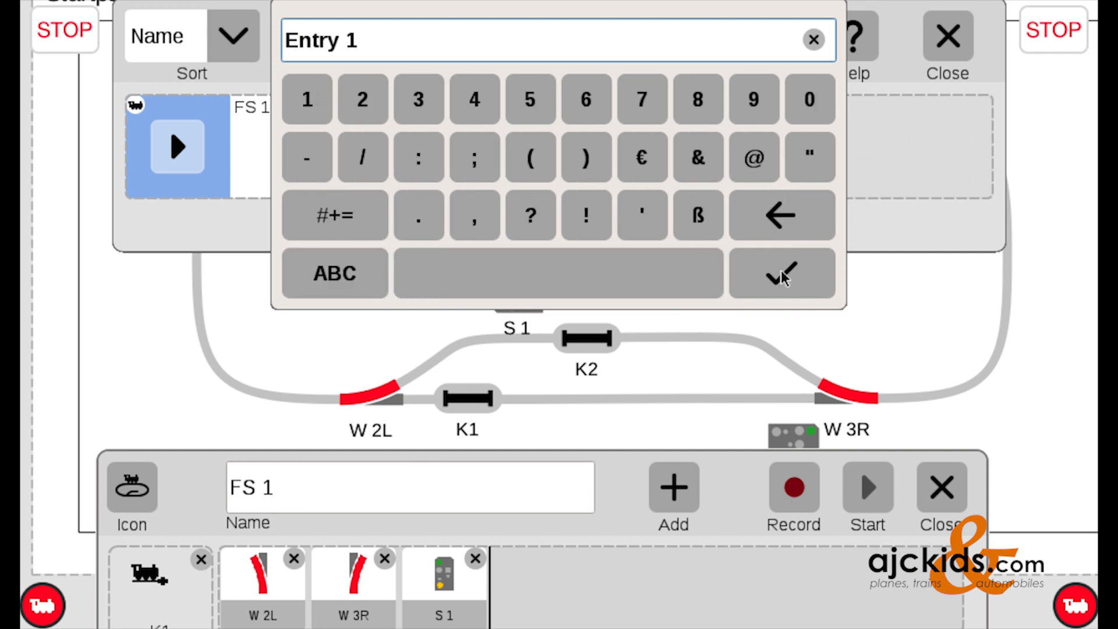
click(781, 273)
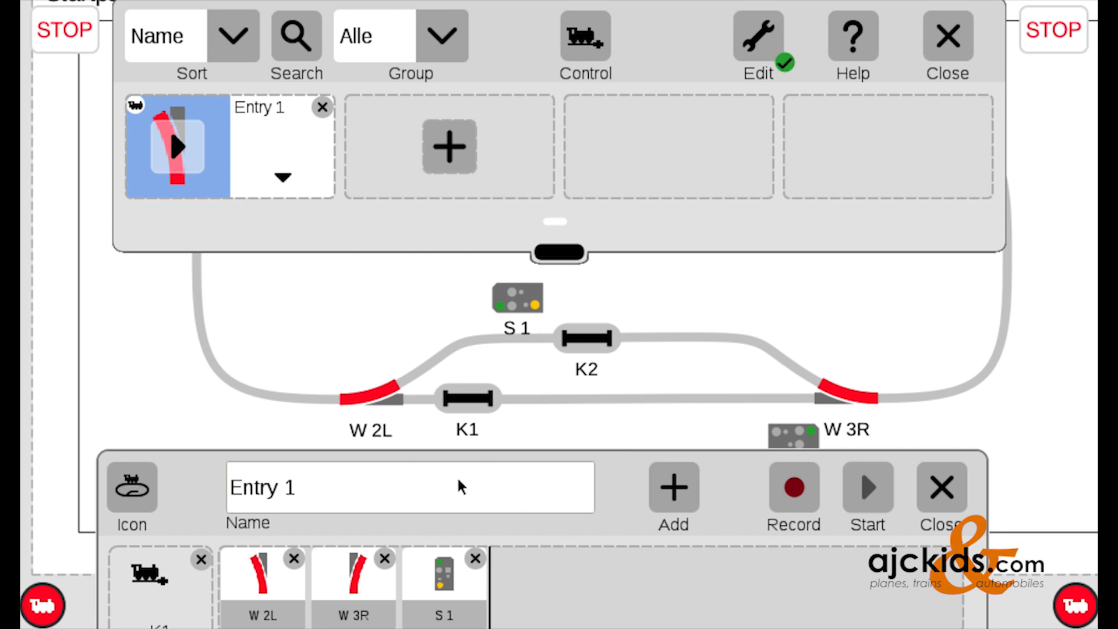
click(941, 488)
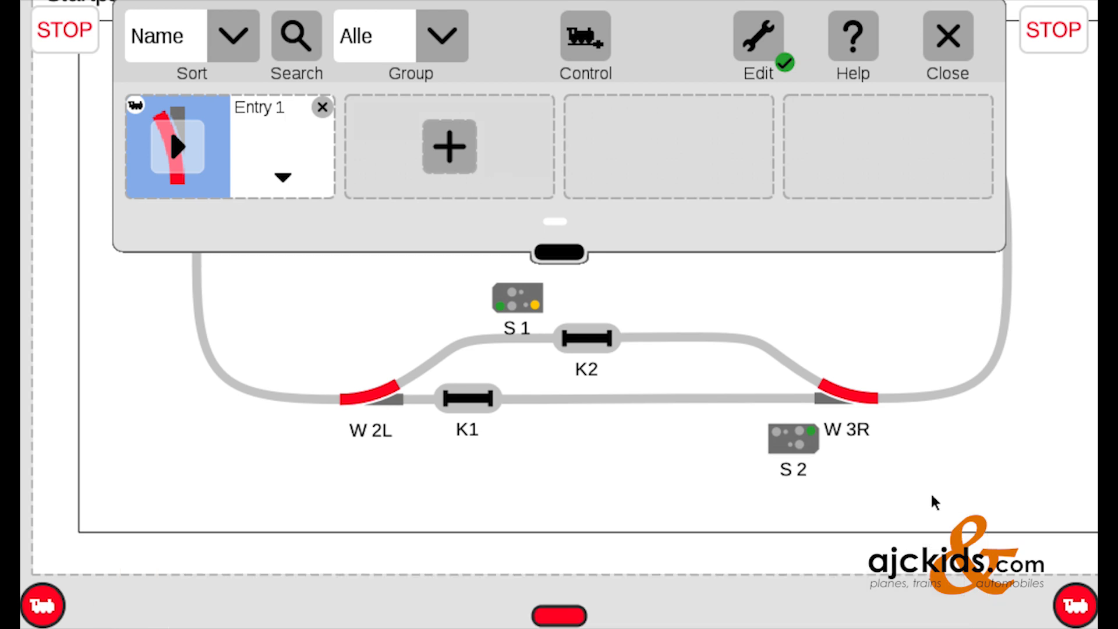
mouse_move(947, 39)
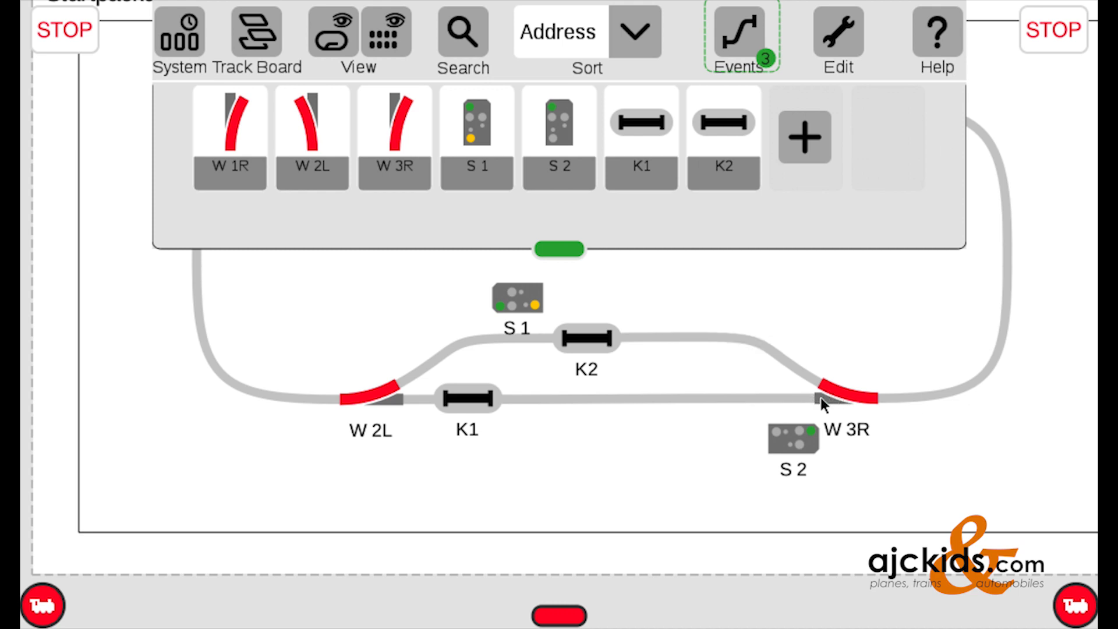
Step: Set W 3R and W 2L straight, then toggle contacts K1 and K2 to test them
click(837, 395)
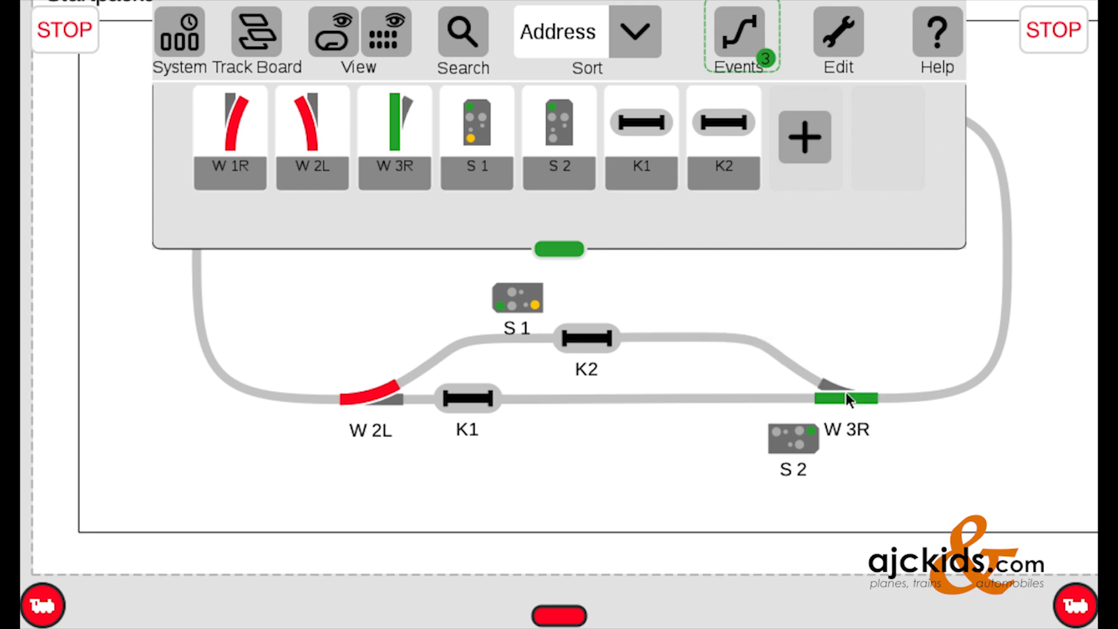
click(370, 400)
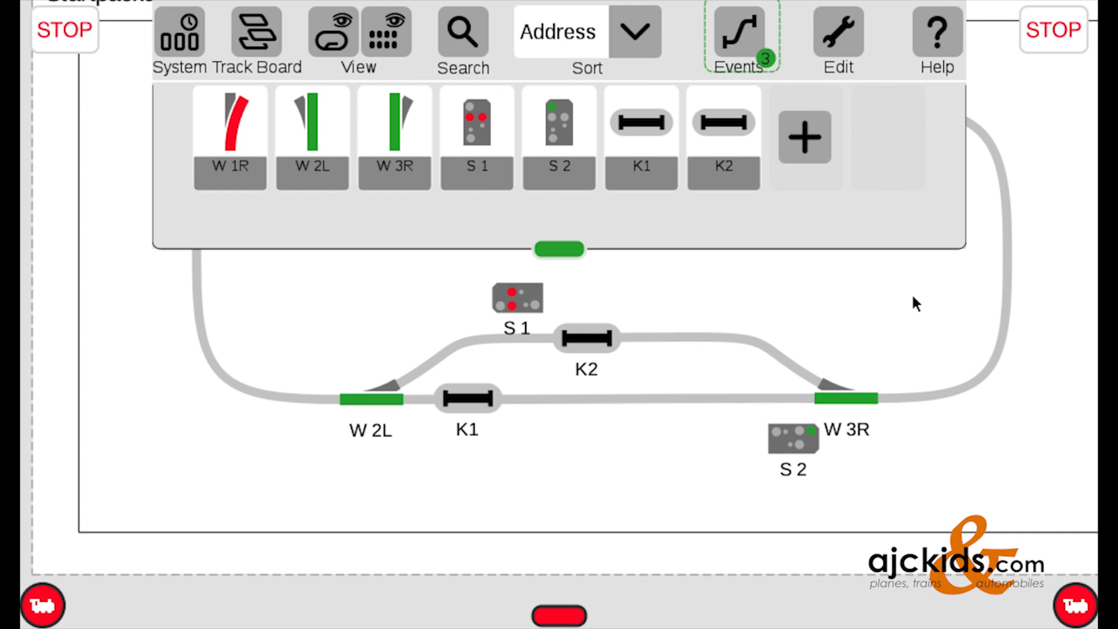
mouse_move(570, 251)
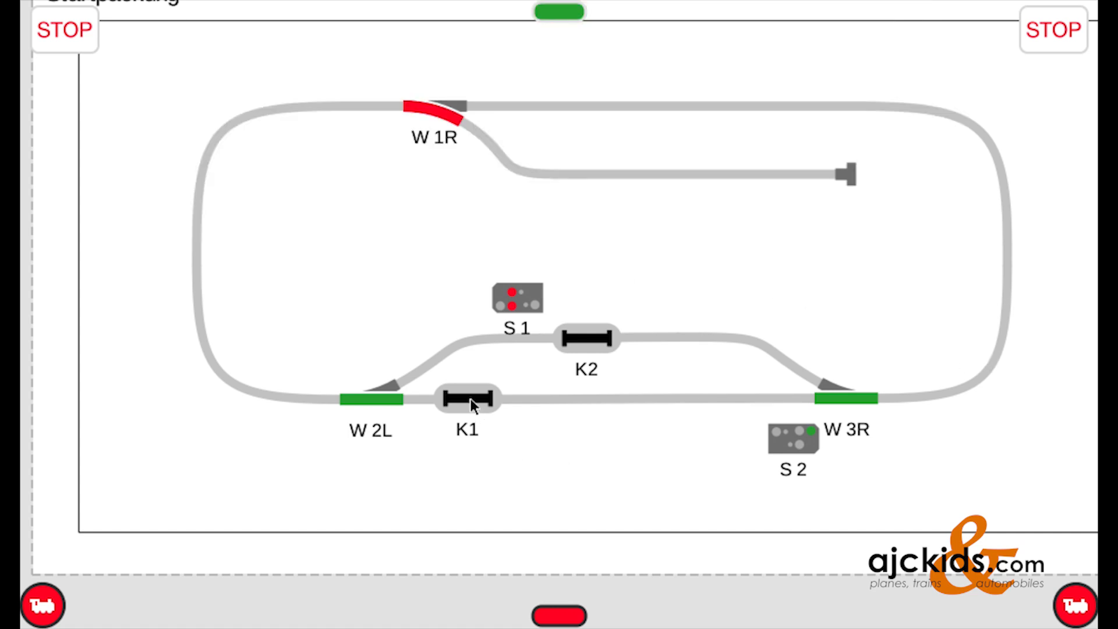
click(467, 398)
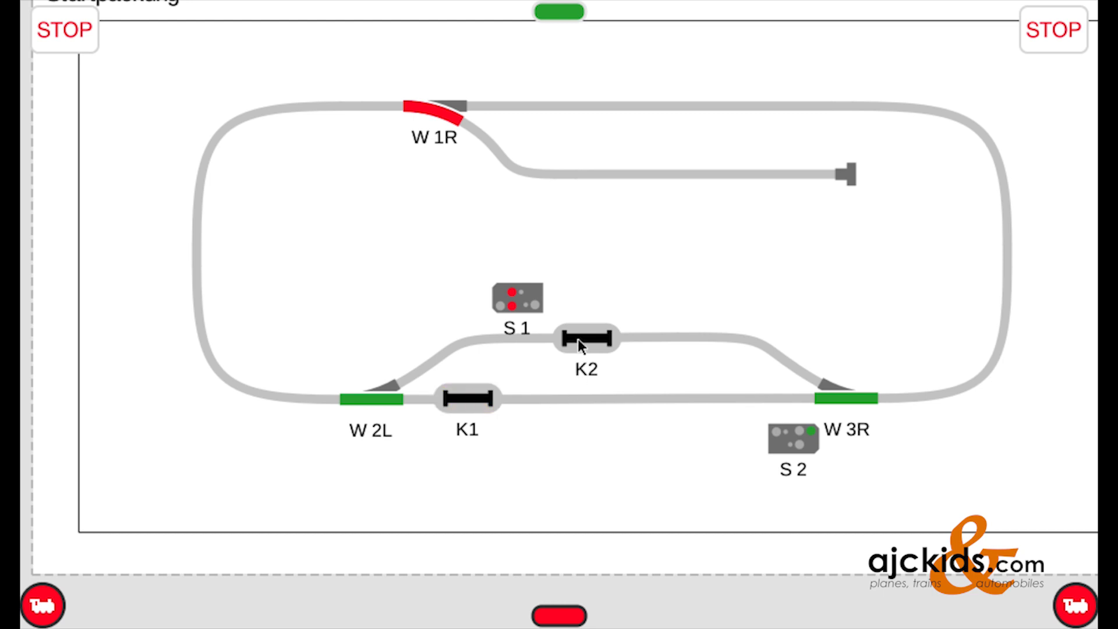
click(584, 339)
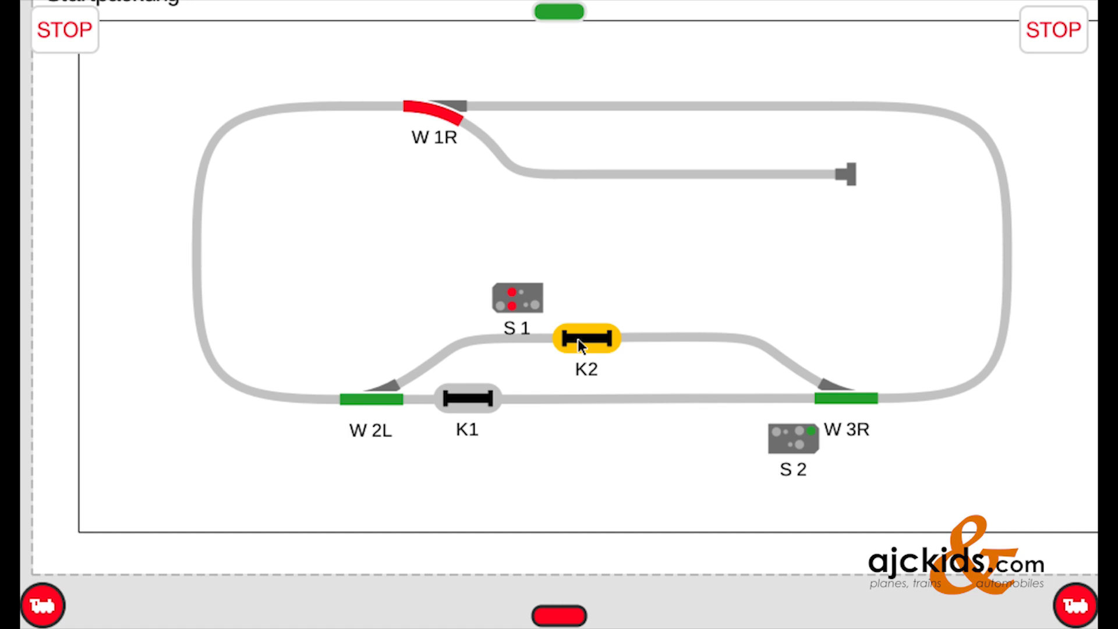
click(585, 337)
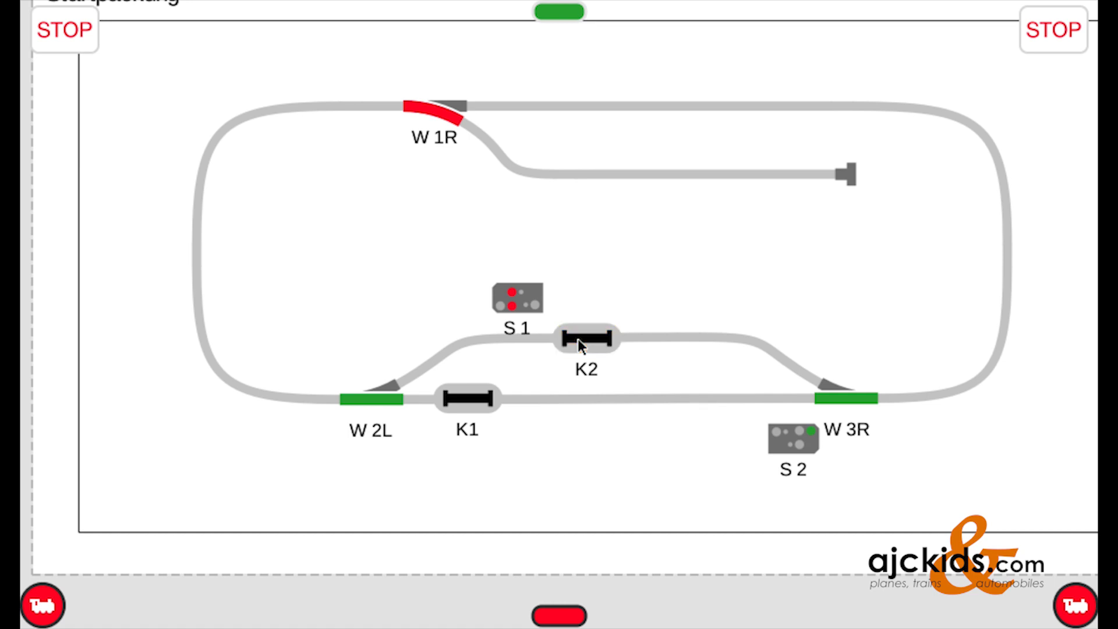
click(585, 338)
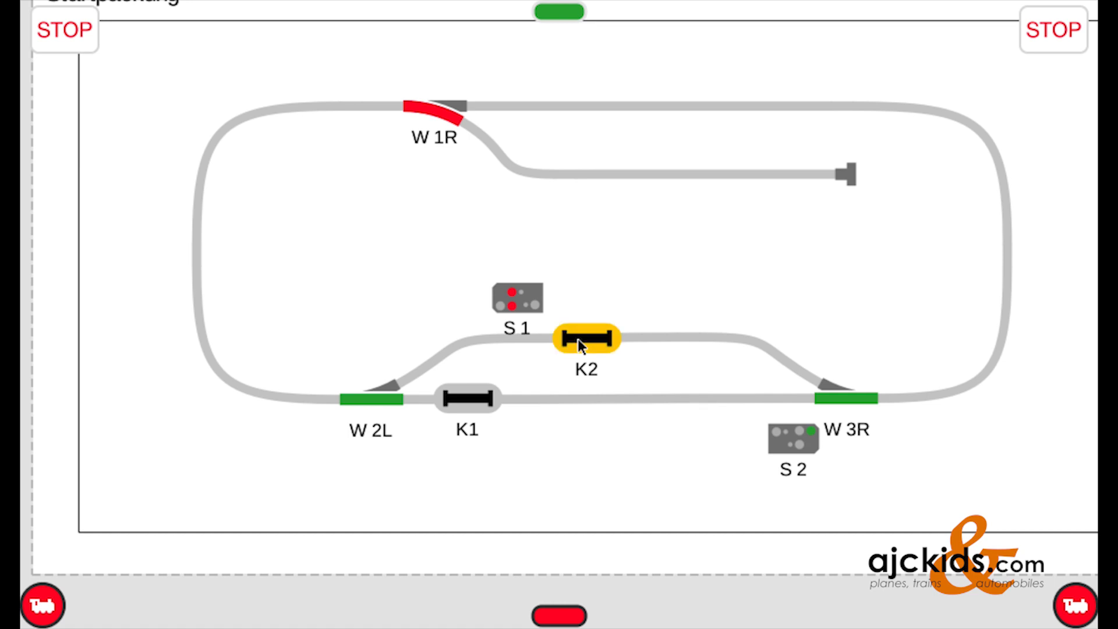
click(466, 398)
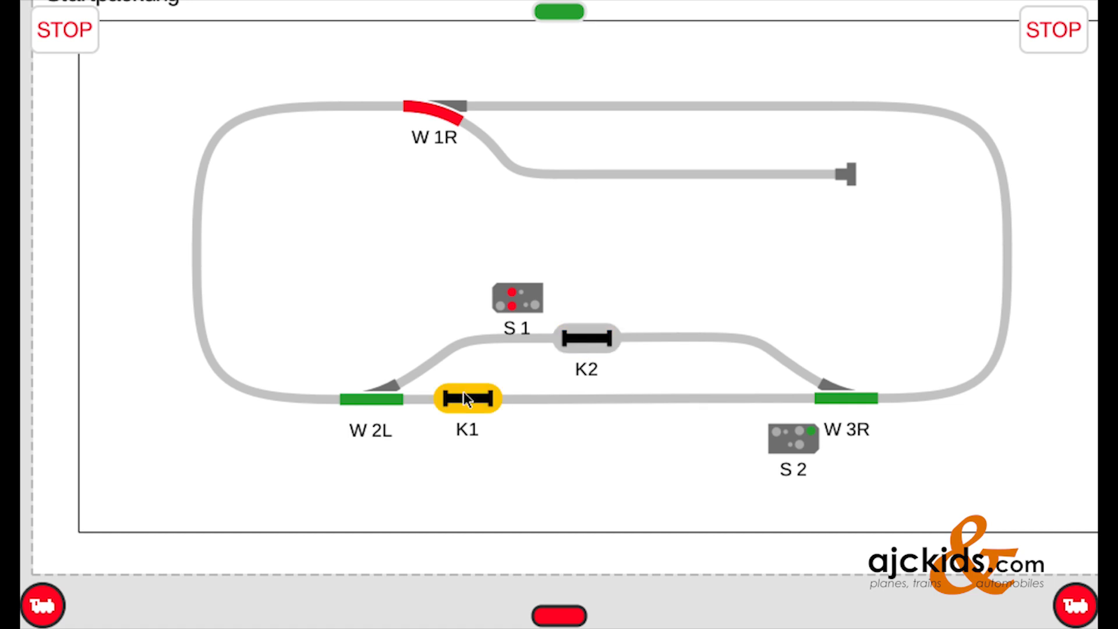
click(467, 397)
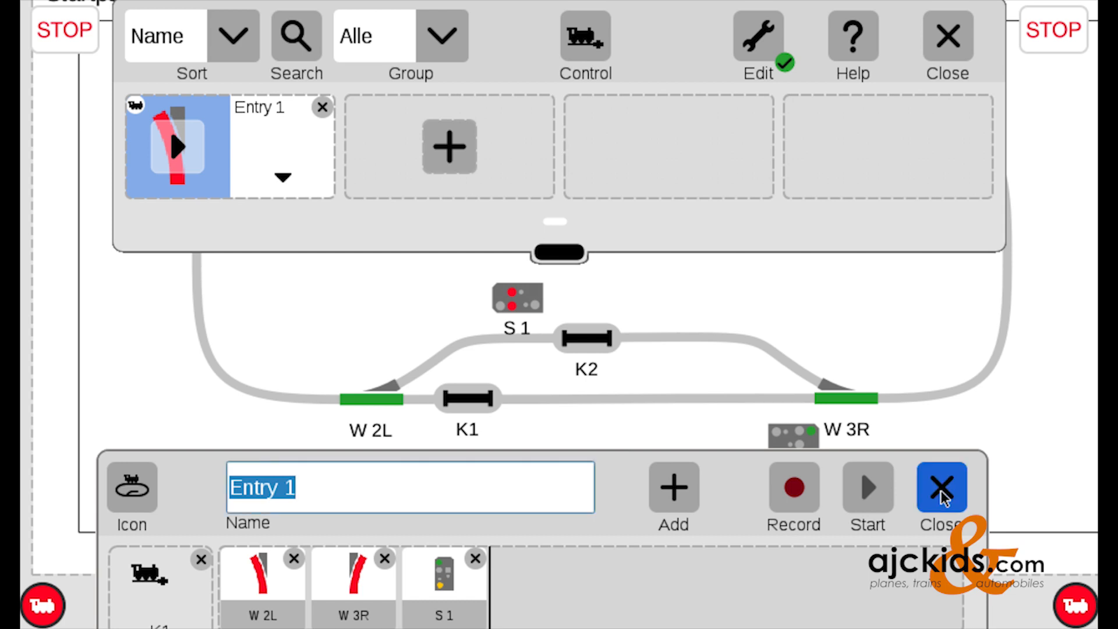
Step: Close the Entry 1 event editor and hide the events list to show the full track board
click(940, 487)
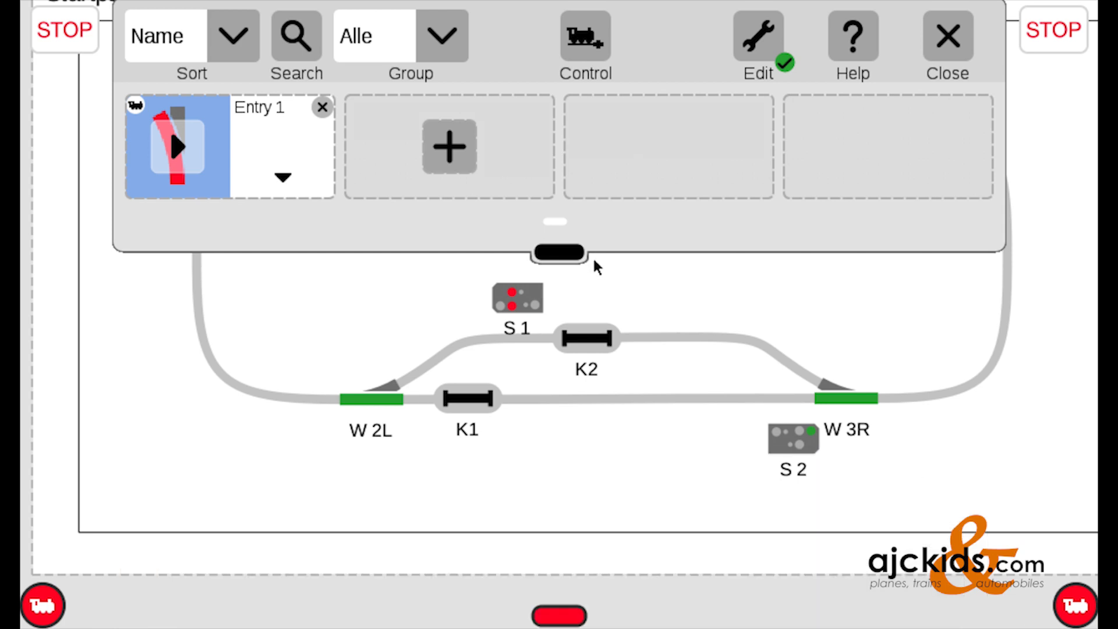
click(558, 252)
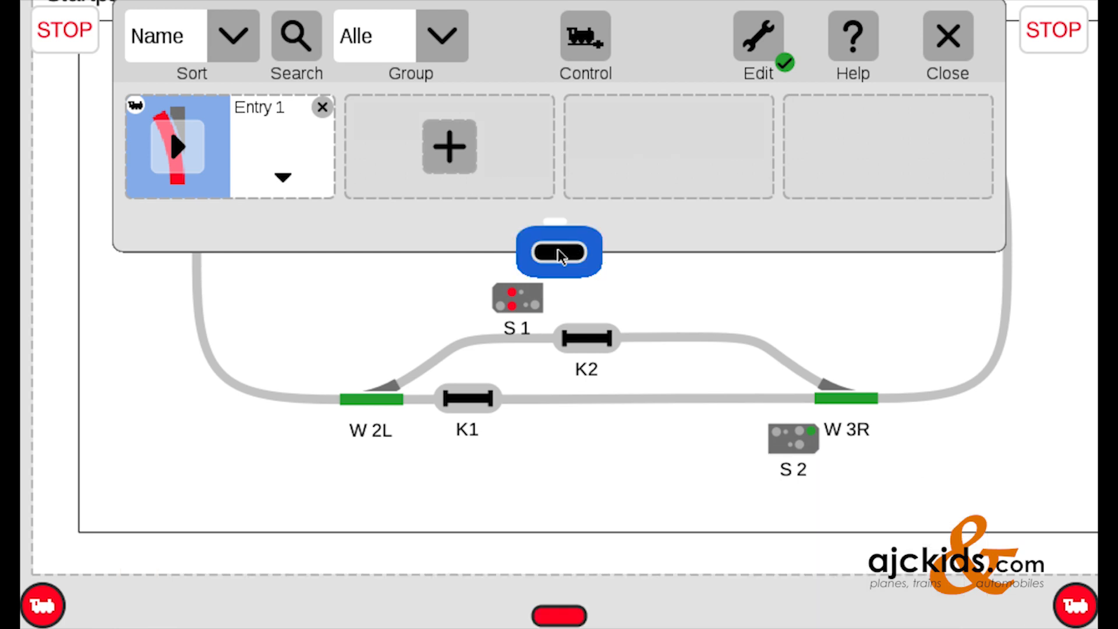
click(757, 37)
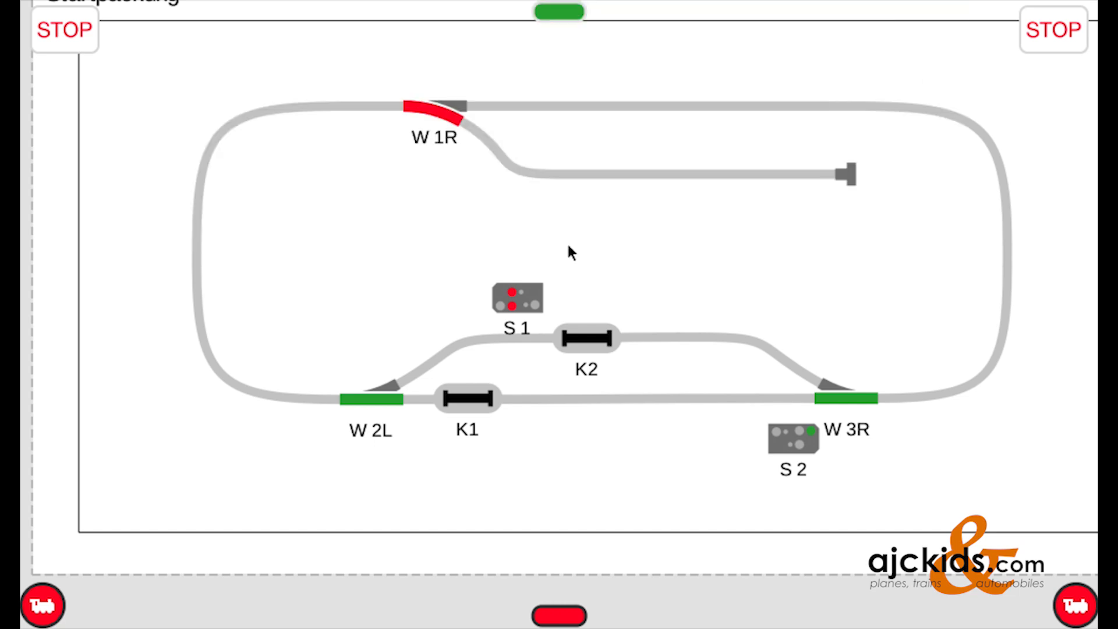
Step: Trigger contact K1 to fire Entry 1, reset W 2L and W 3R to straight, then trigger K1 again
click(467, 398)
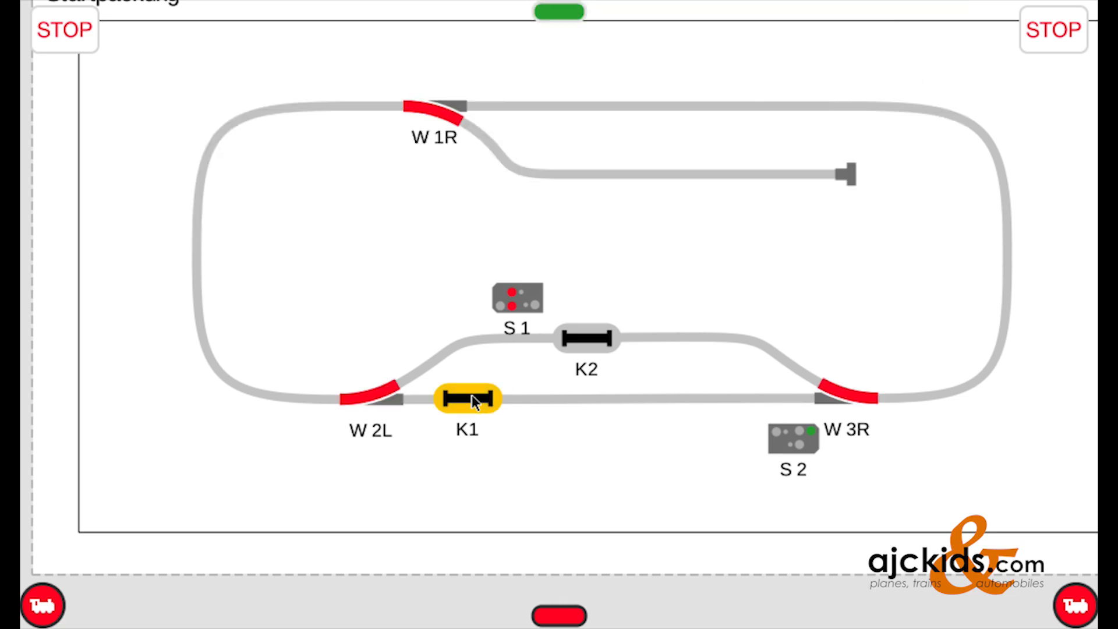
click(518, 298)
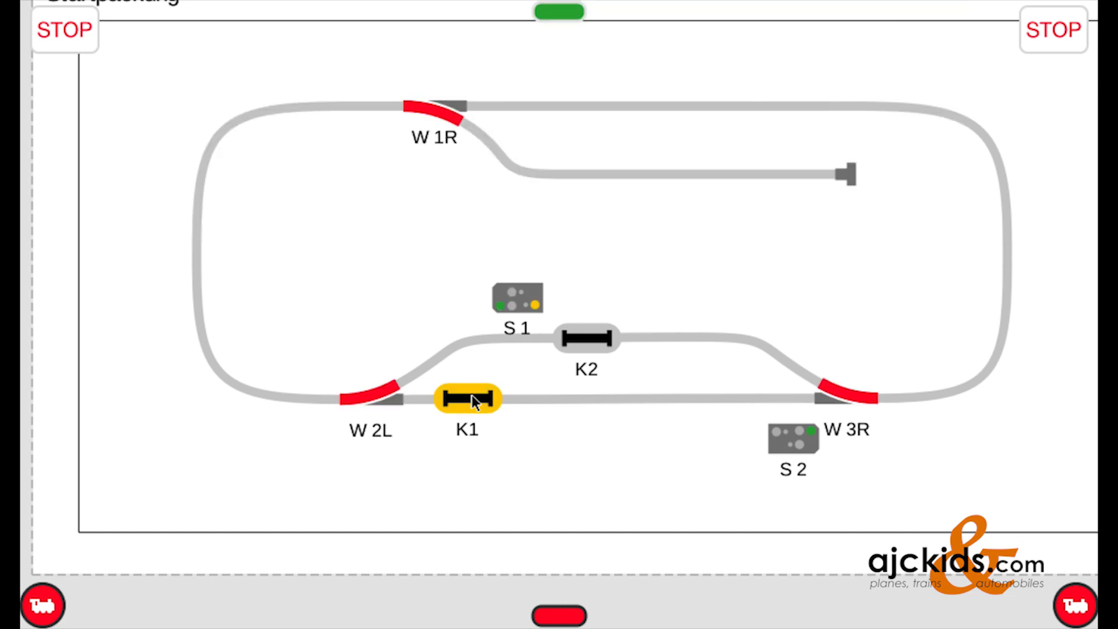
click(467, 398)
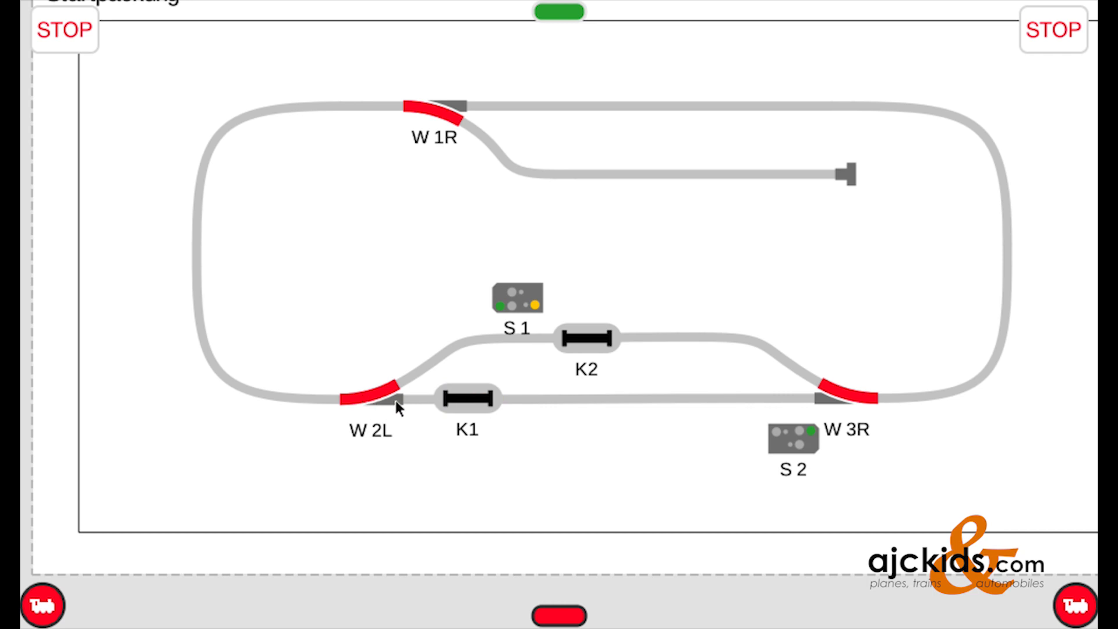
click(375, 397)
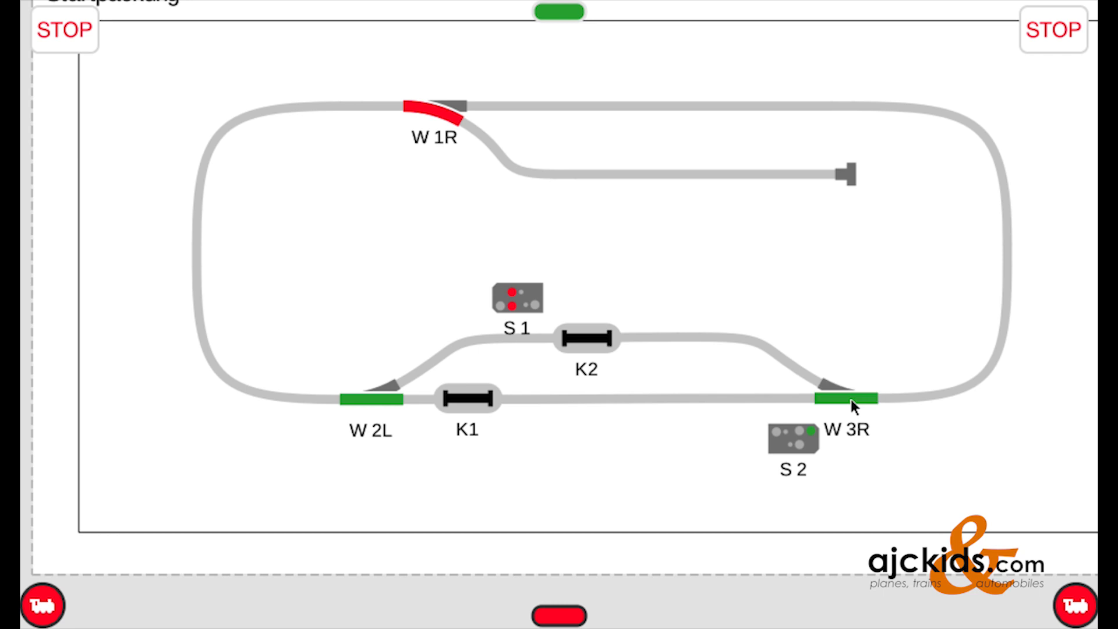
click(468, 398)
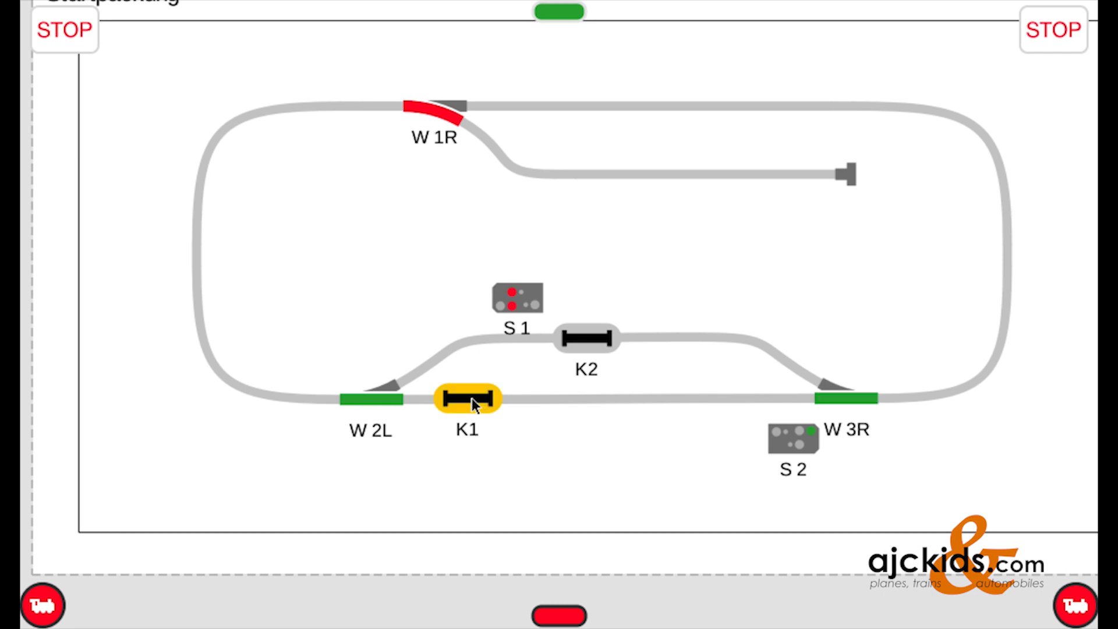